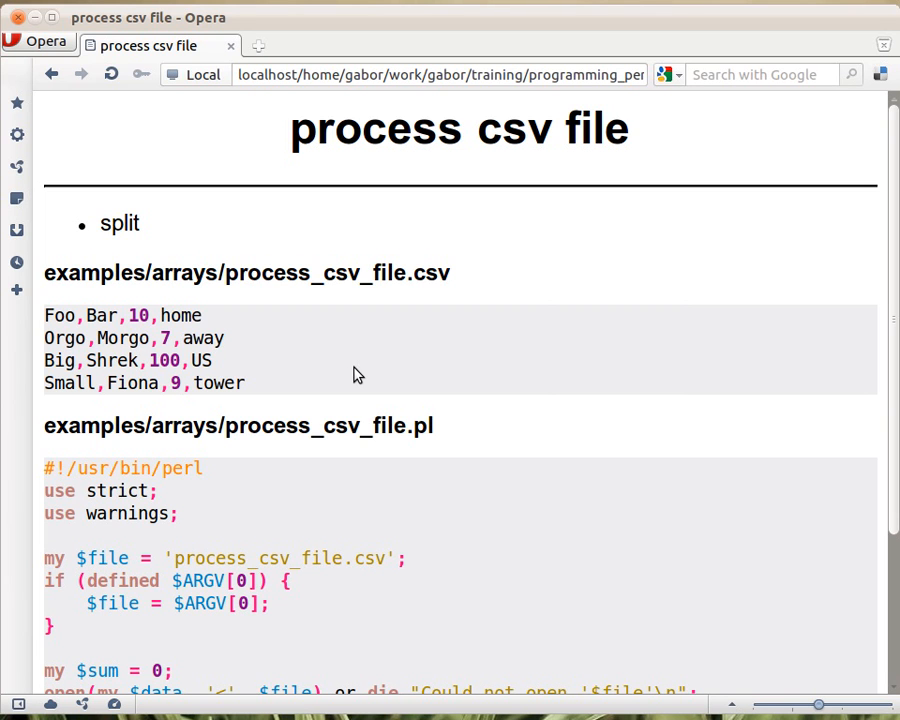
scroll(down, 3)
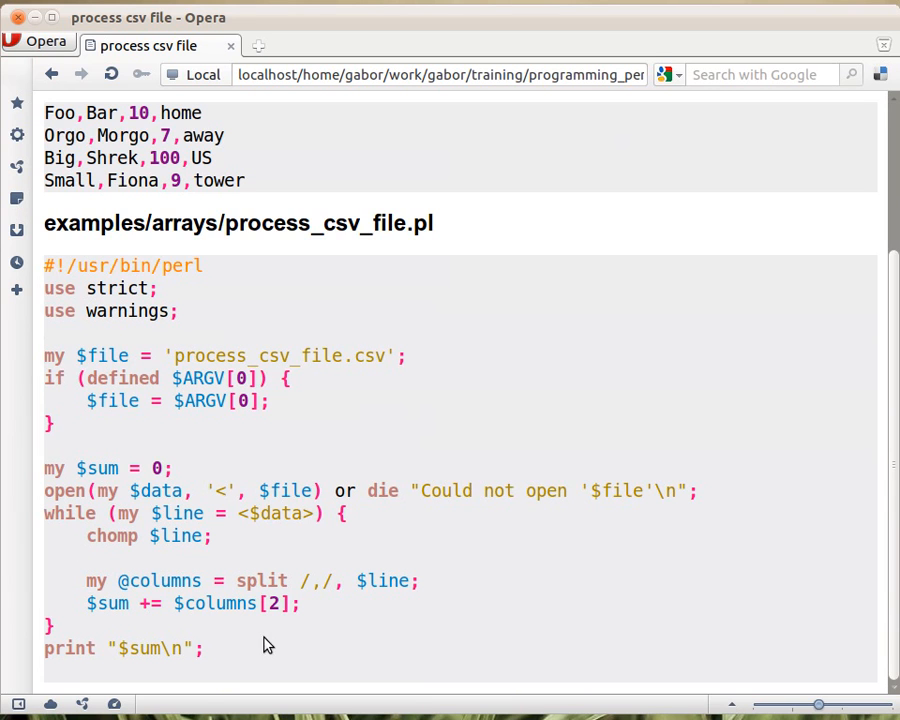
mouse_move(136, 404)
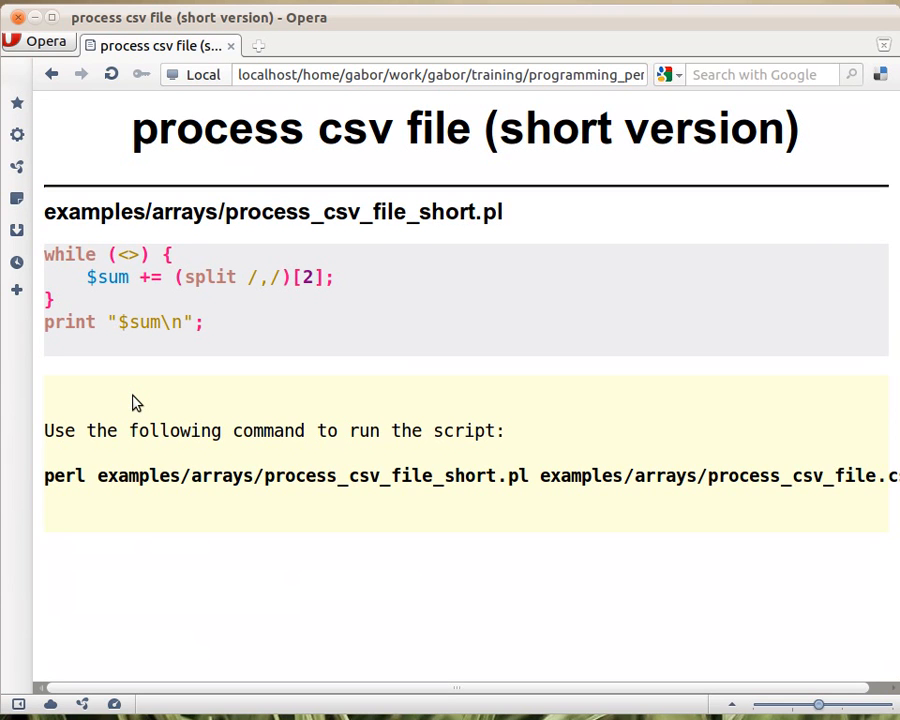
mouse_move(58, 258)
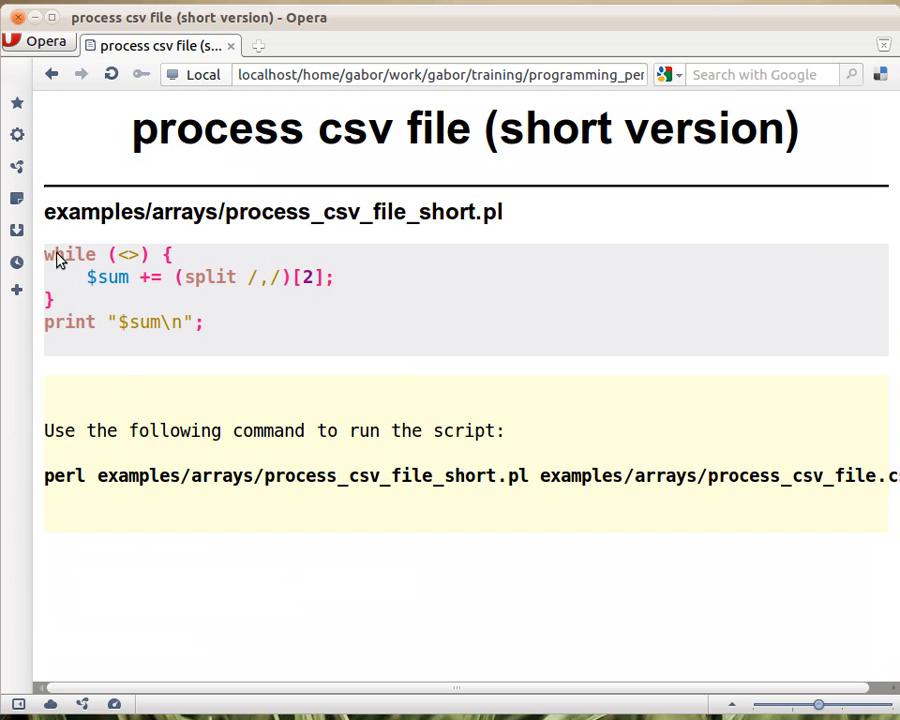
mouse_move(44, 310)
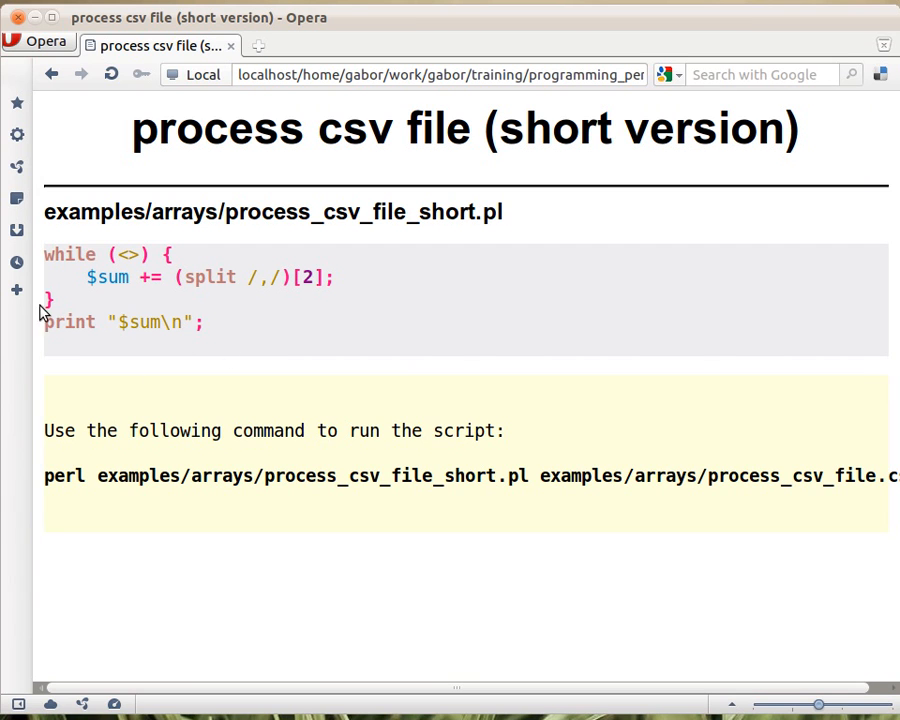
mouse_move(332, 424)
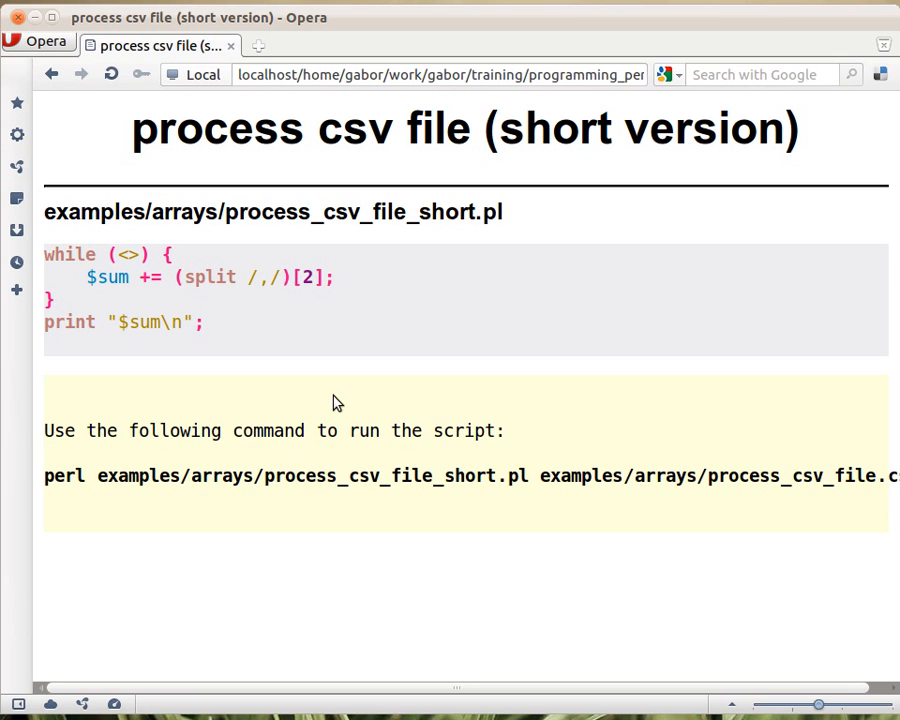
mouse_move(132, 260)
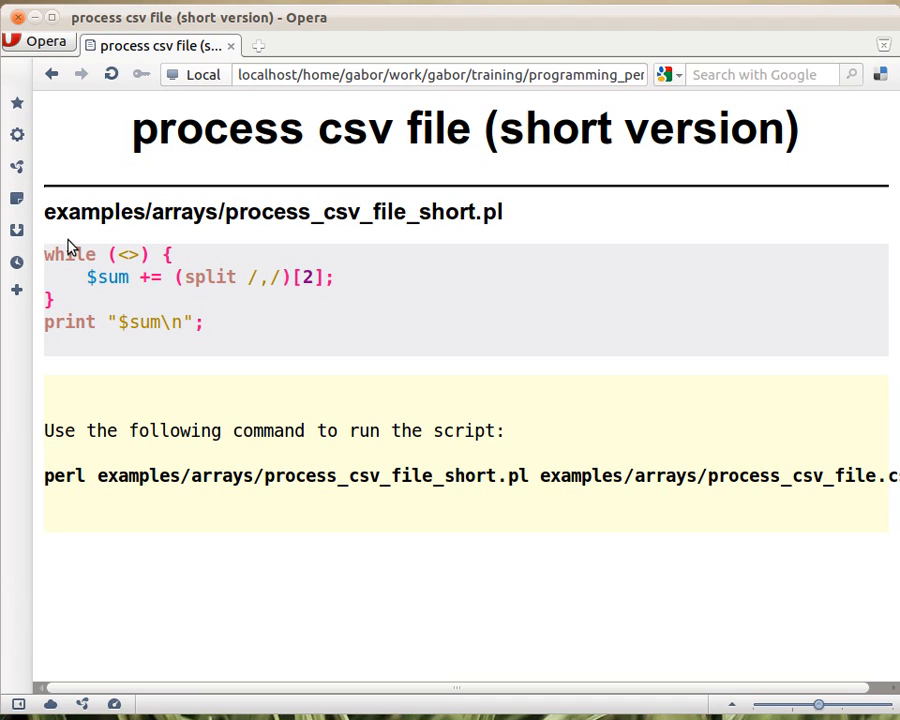
mouse_move(148, 272)
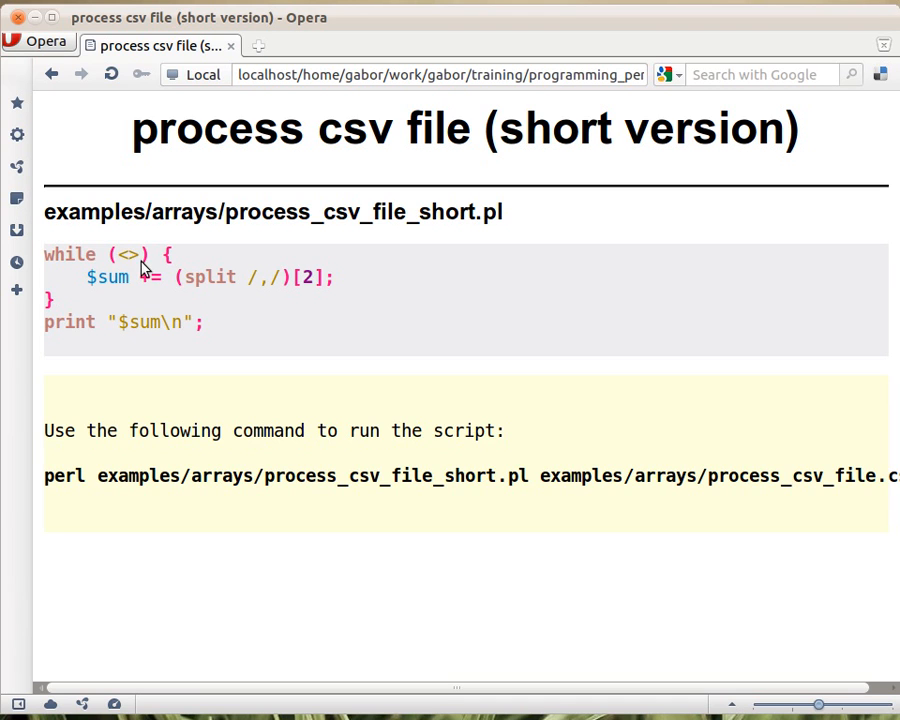
mouse_move(132, 282)
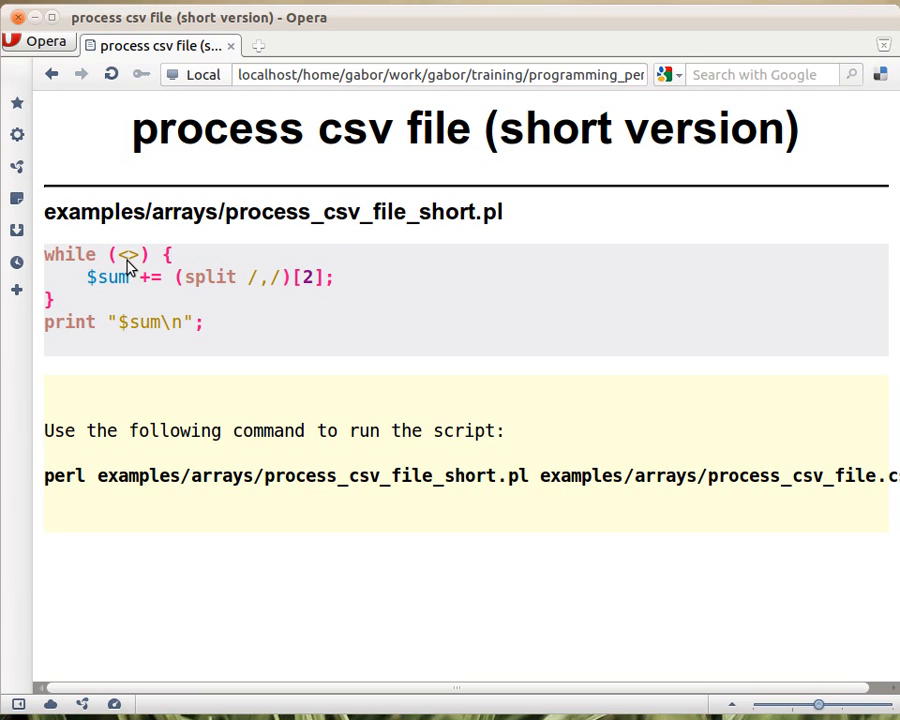
mouse_move(128, 268)
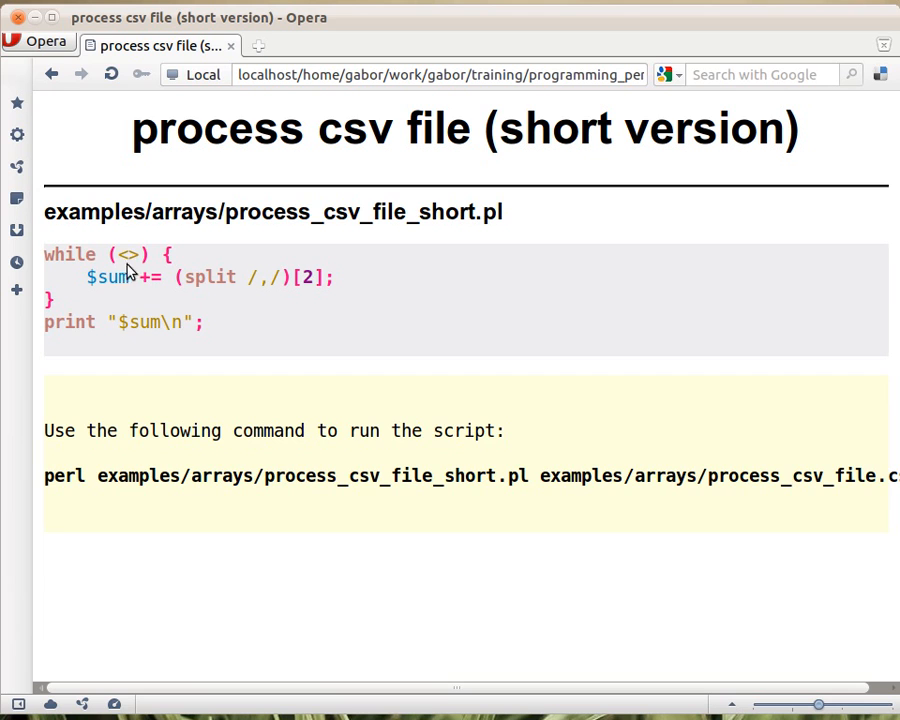
mouse_move(140, 280)
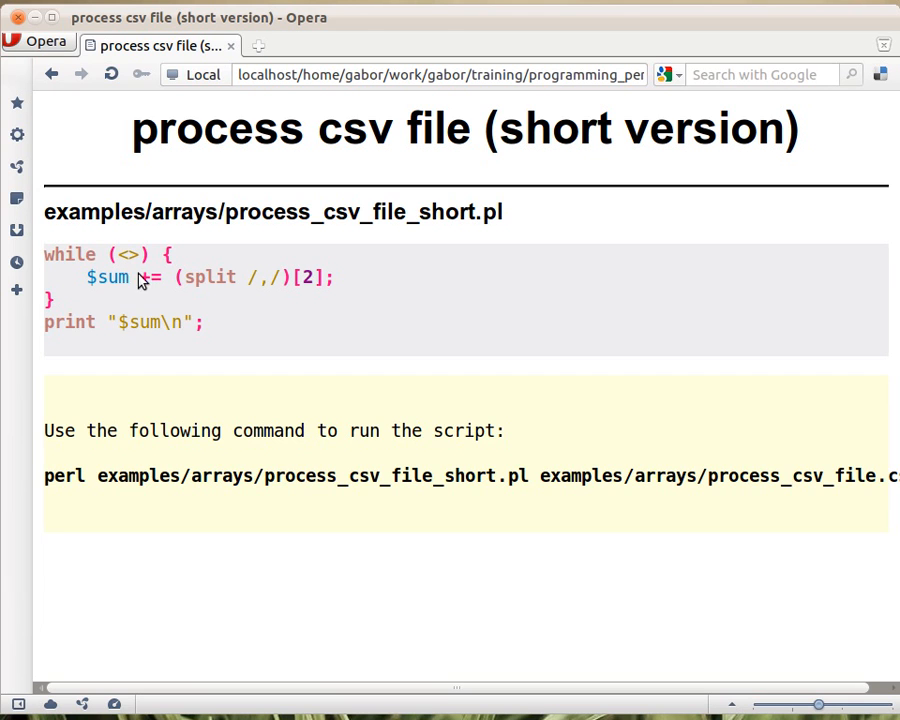
mouse_move(128, 272)
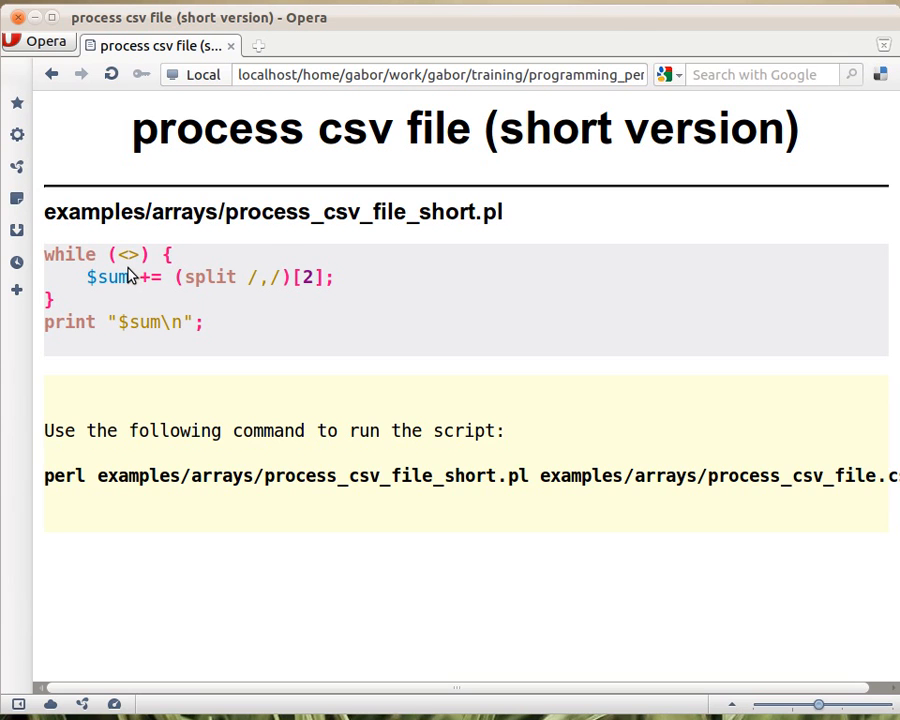
mouse_move(296, 240)
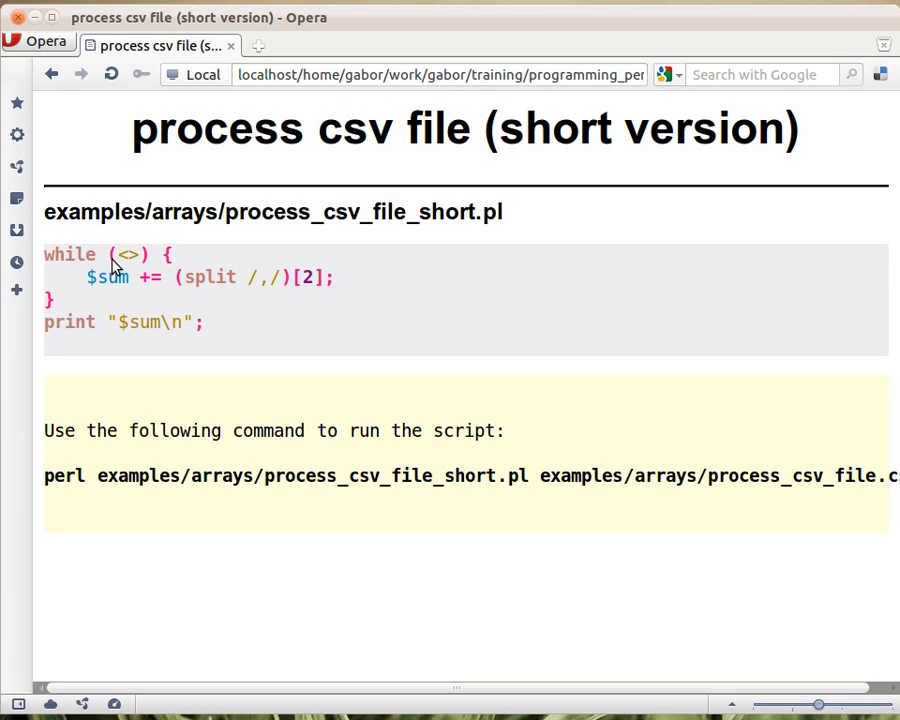
mouse_move(64, 300)
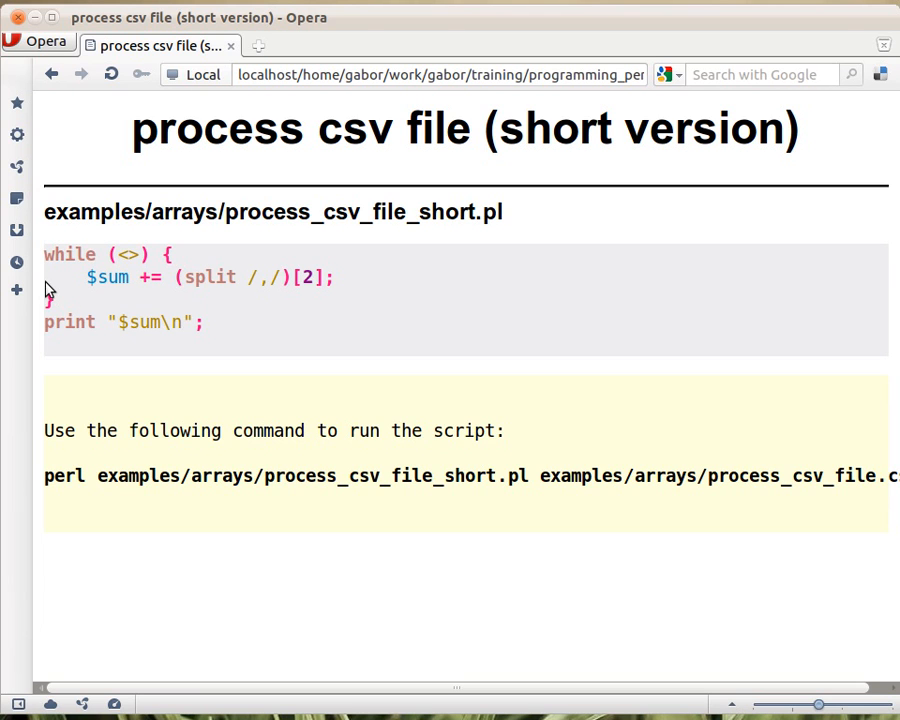
mouse_move(148, 256)
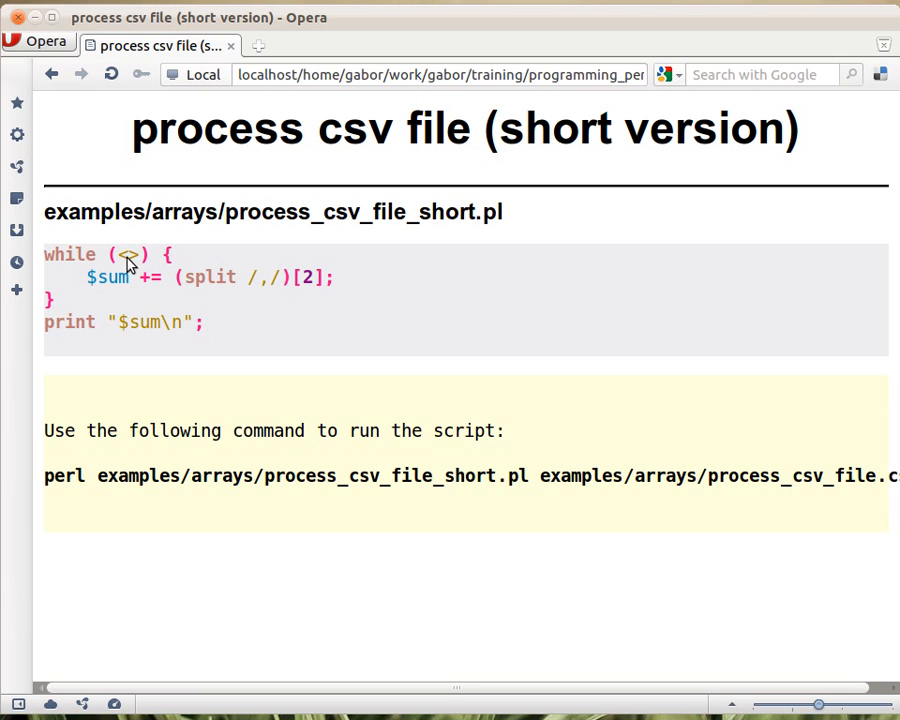
mouse_move(268, 264)
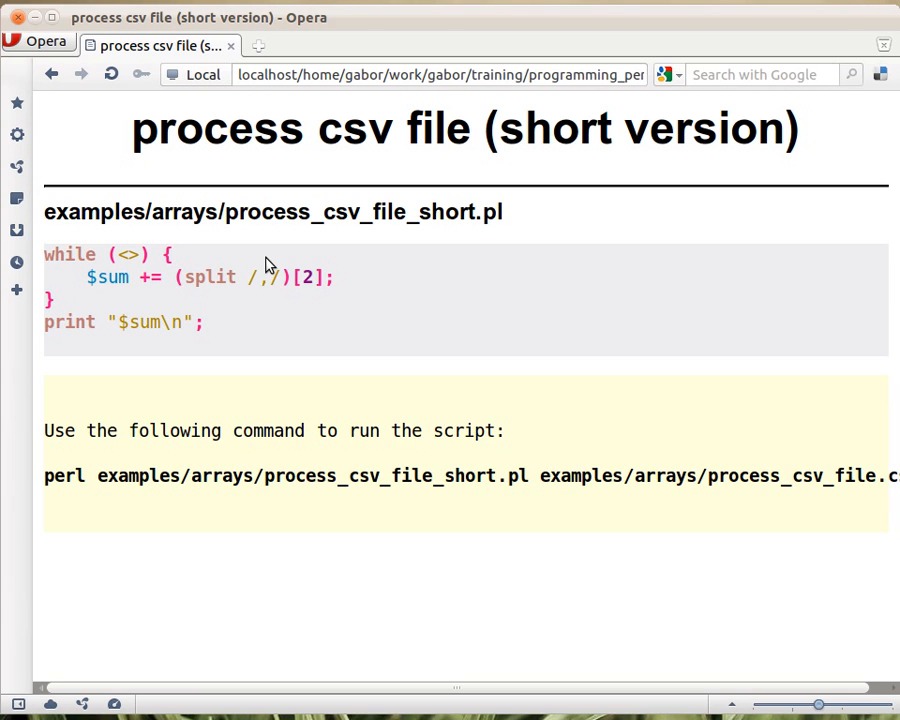
mouse_move(122, 262)
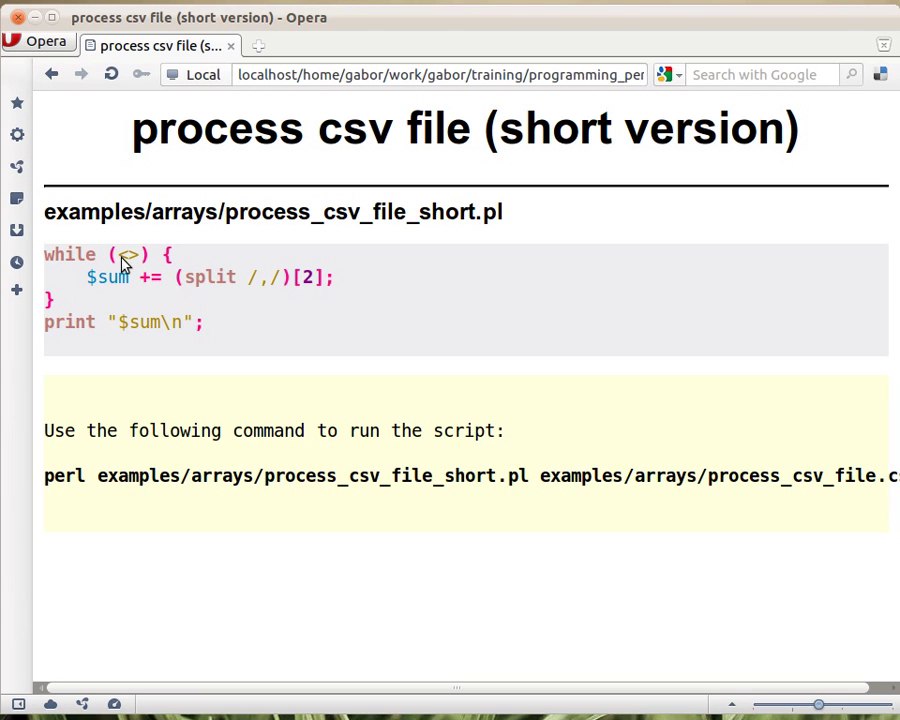
mouse_move(250, 248)
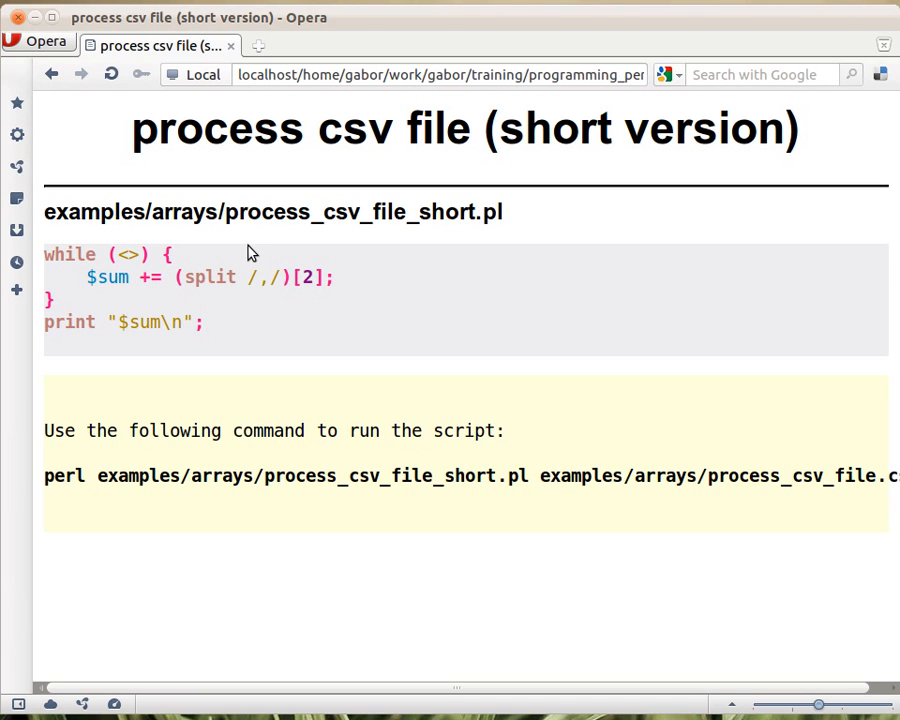
mouse_move(362, 246)
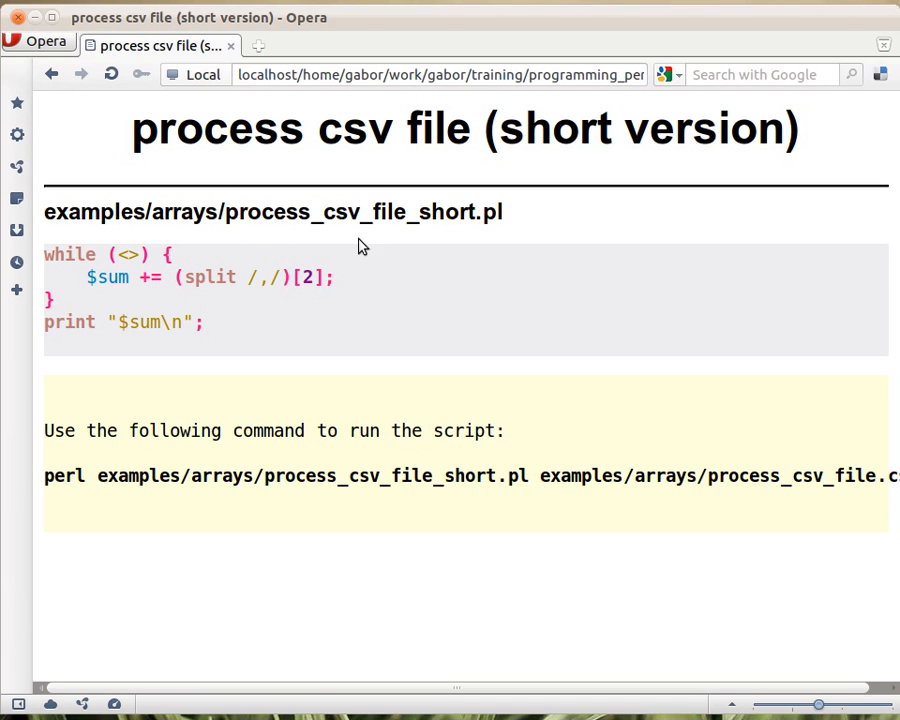
mouse_move(340, 250)
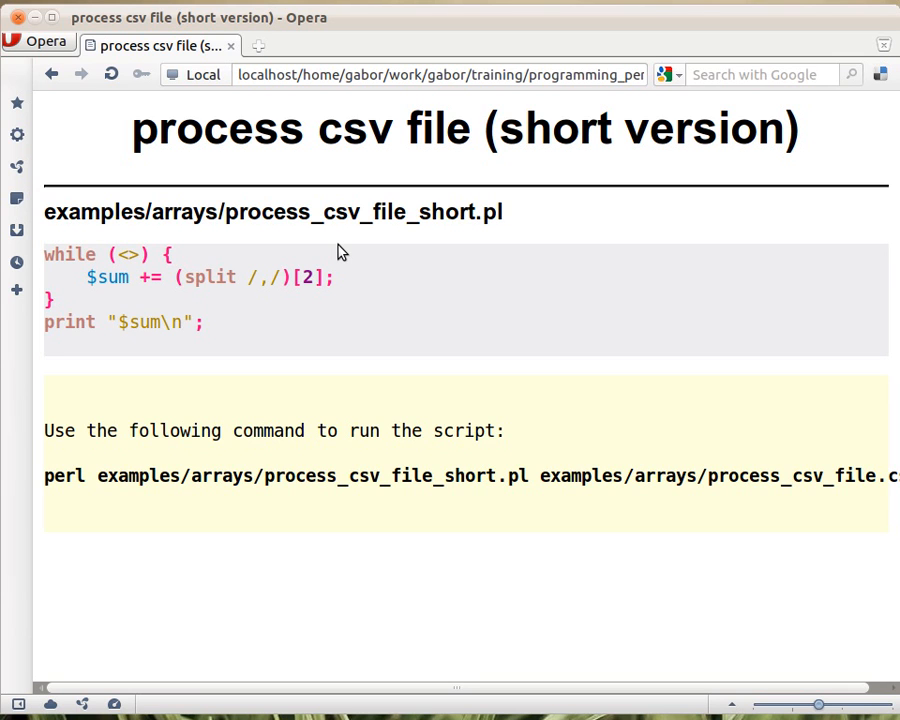
mouse_move(252, 276)
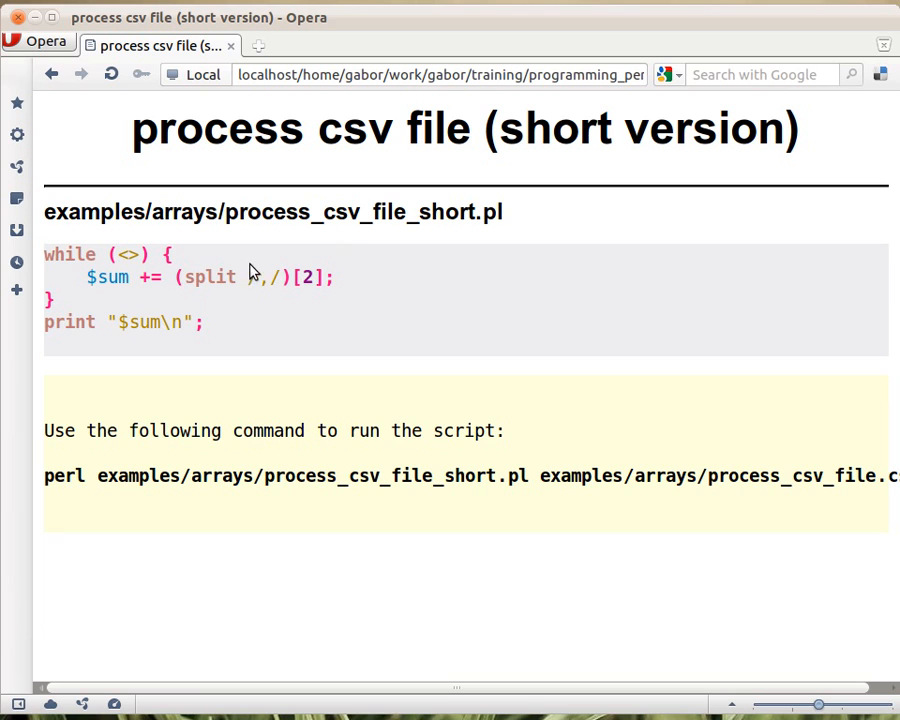
mouse_move(144, 272)
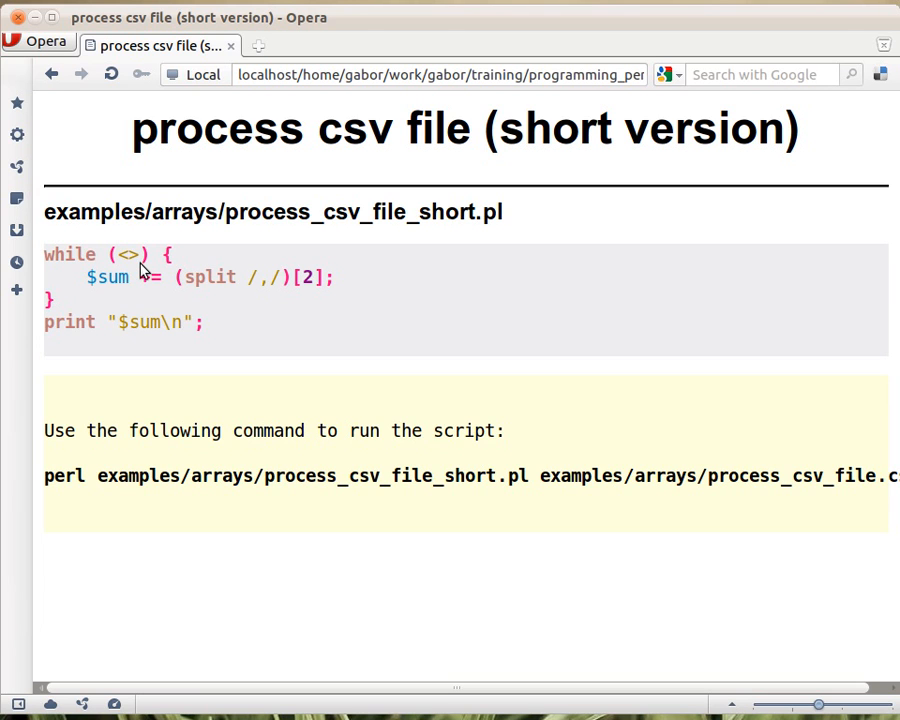
mouse_move(120, 272)
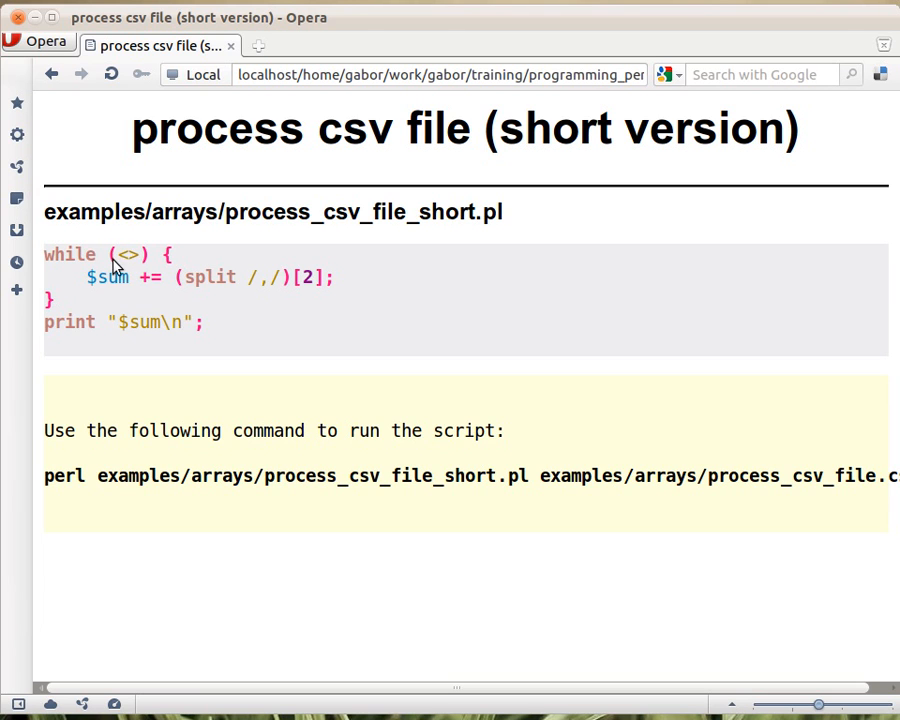
mouse_move(144, 276)
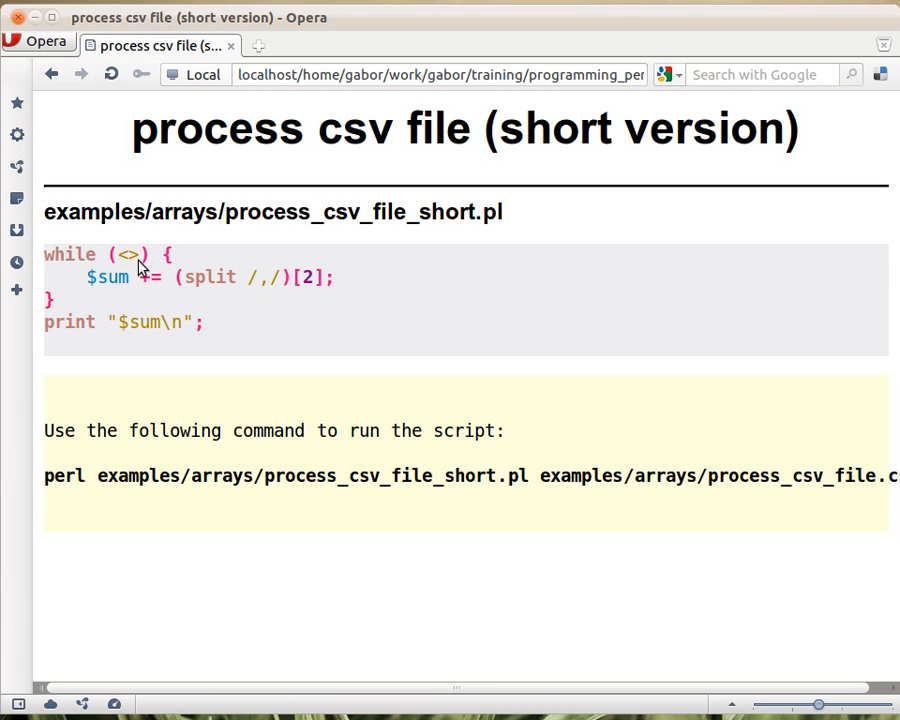
mouse_move(124, 258)
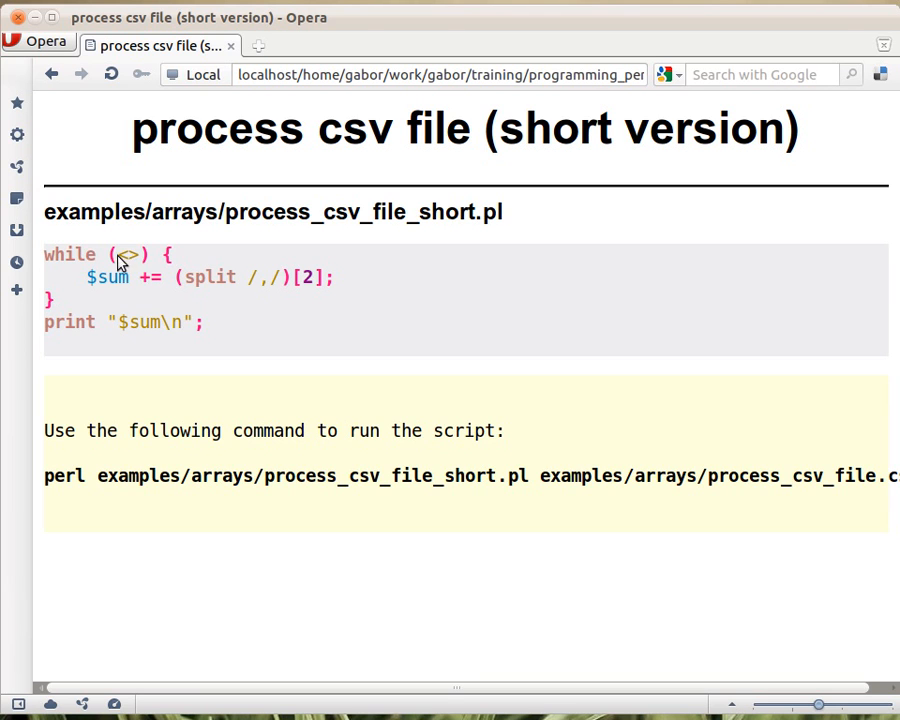
mouse_move(142, 280)
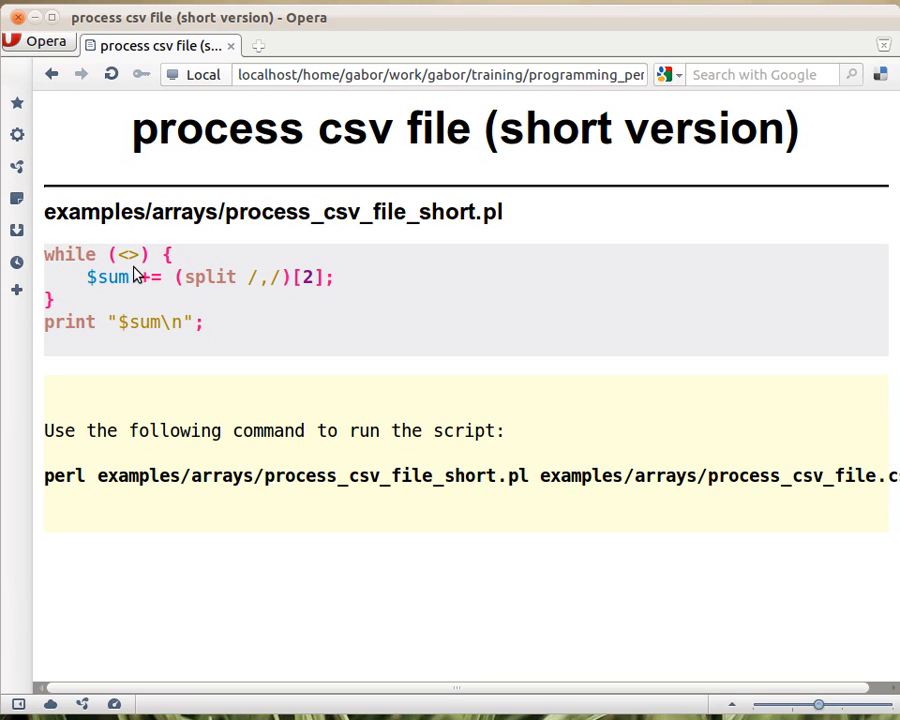
mouse_move(280, 266)
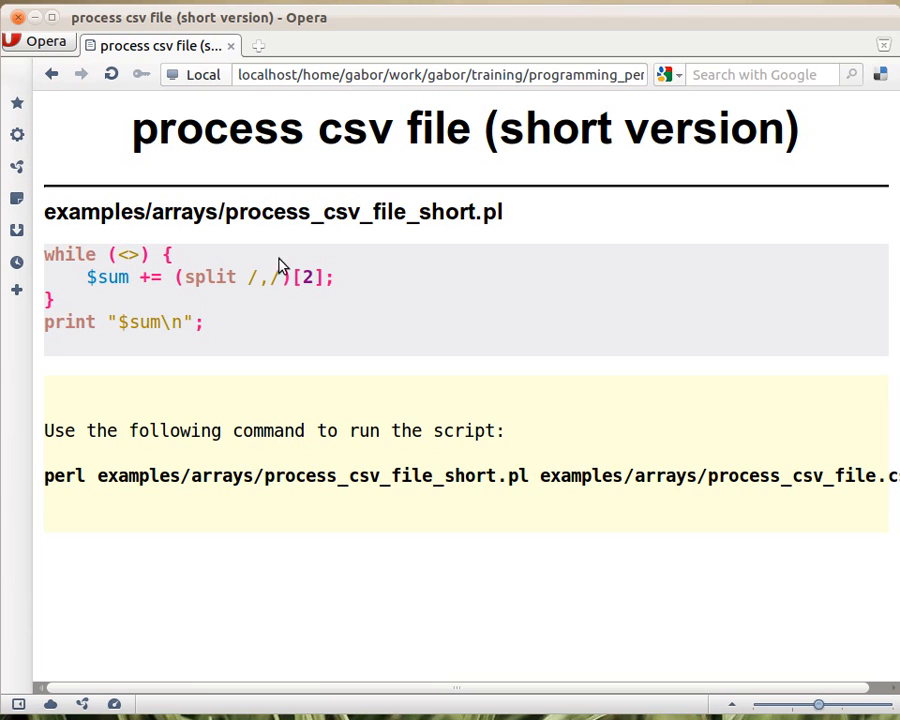
mouse_move(82, 258)
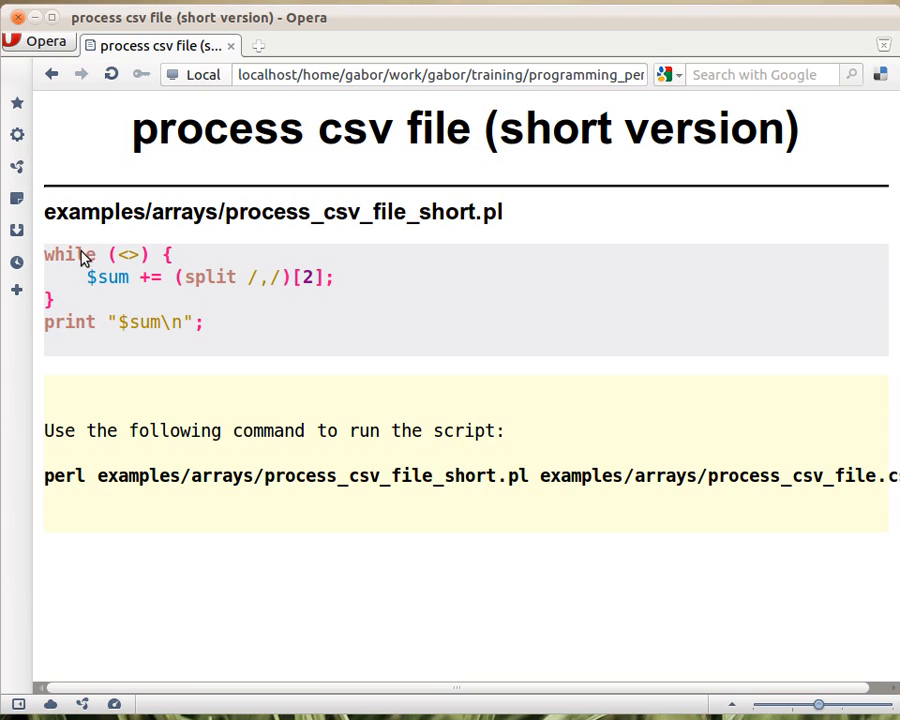
mouse_move(108, 308)
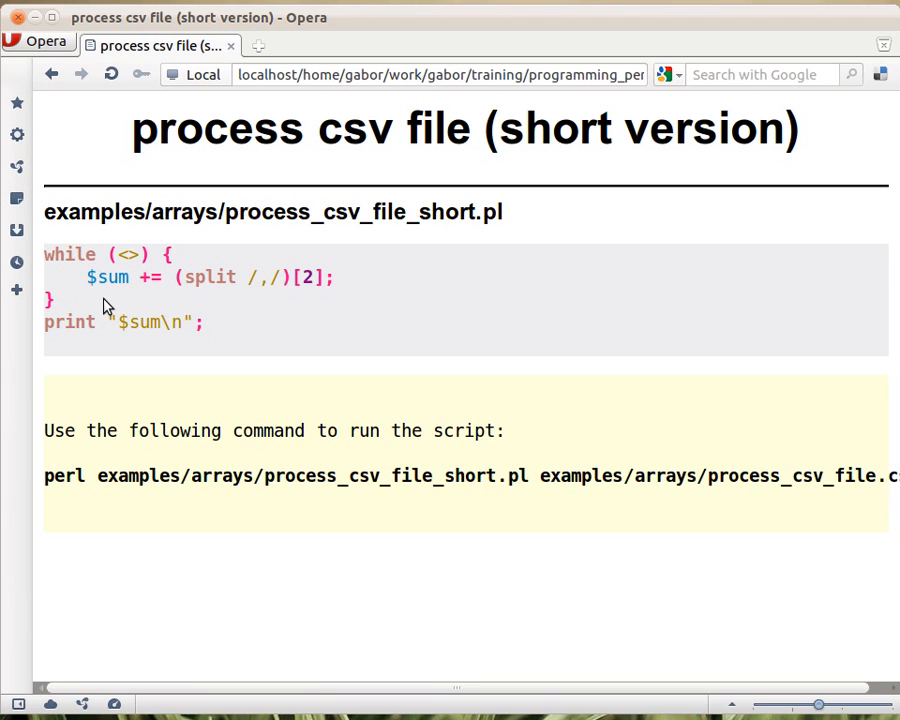
mouse_move(200, 300)
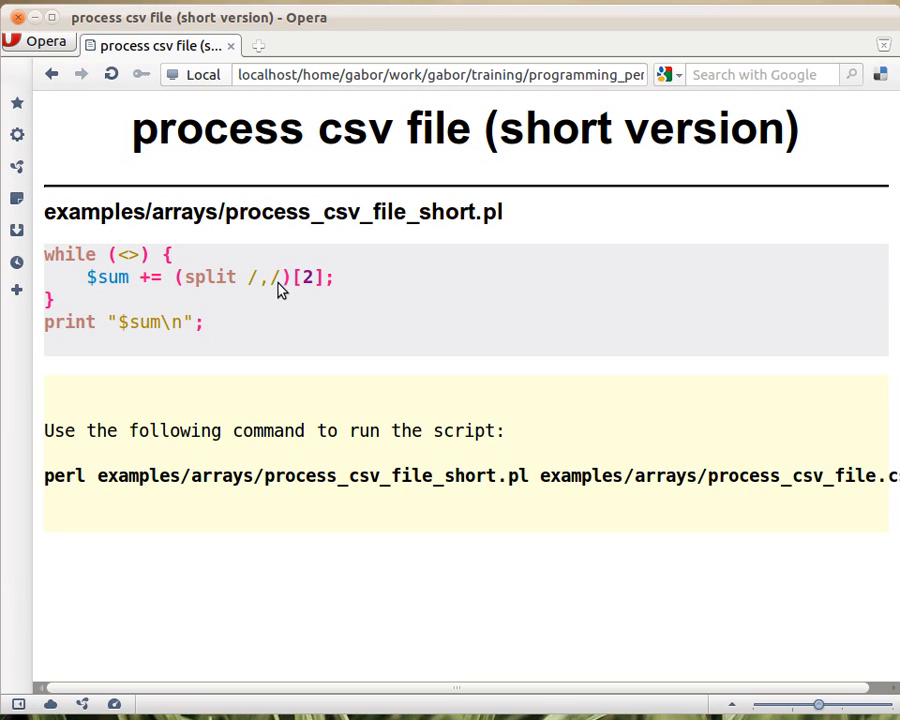
mouse_move(268, 300)
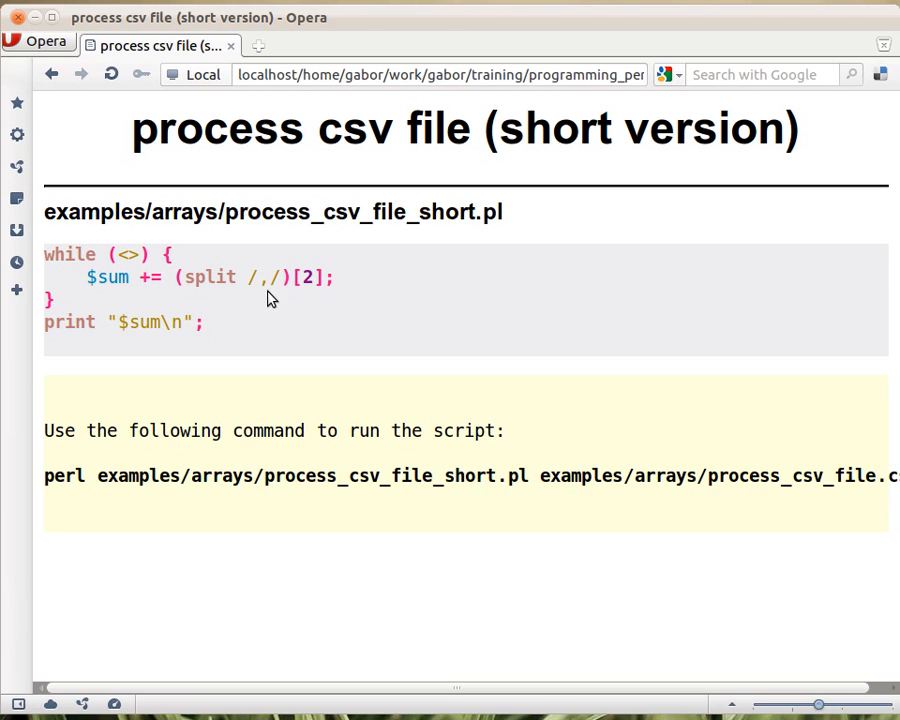
mouse_move(284, 292)
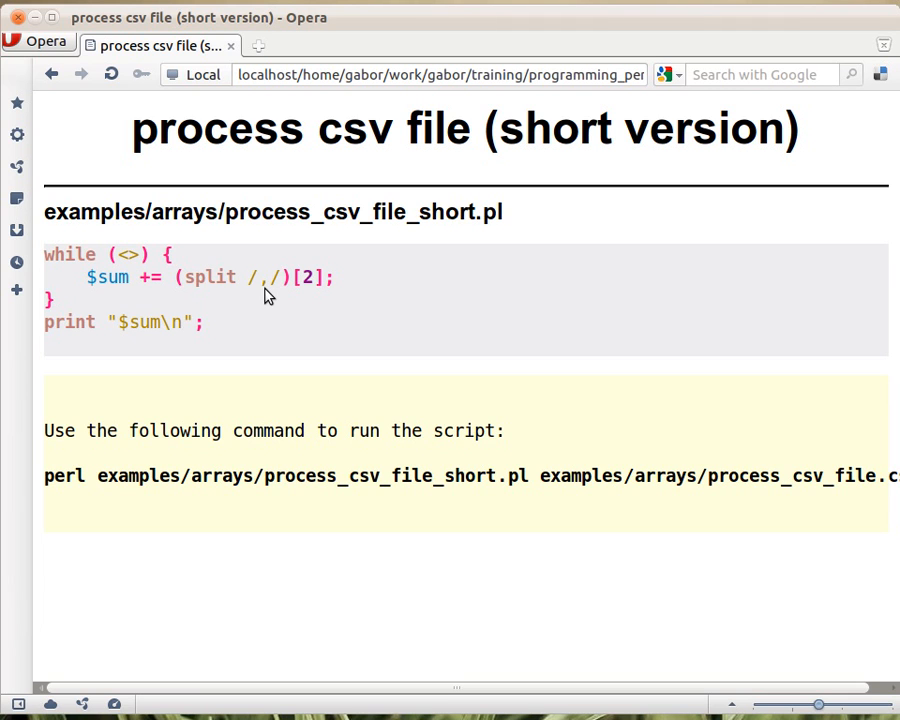
mouse_move(224, 296)
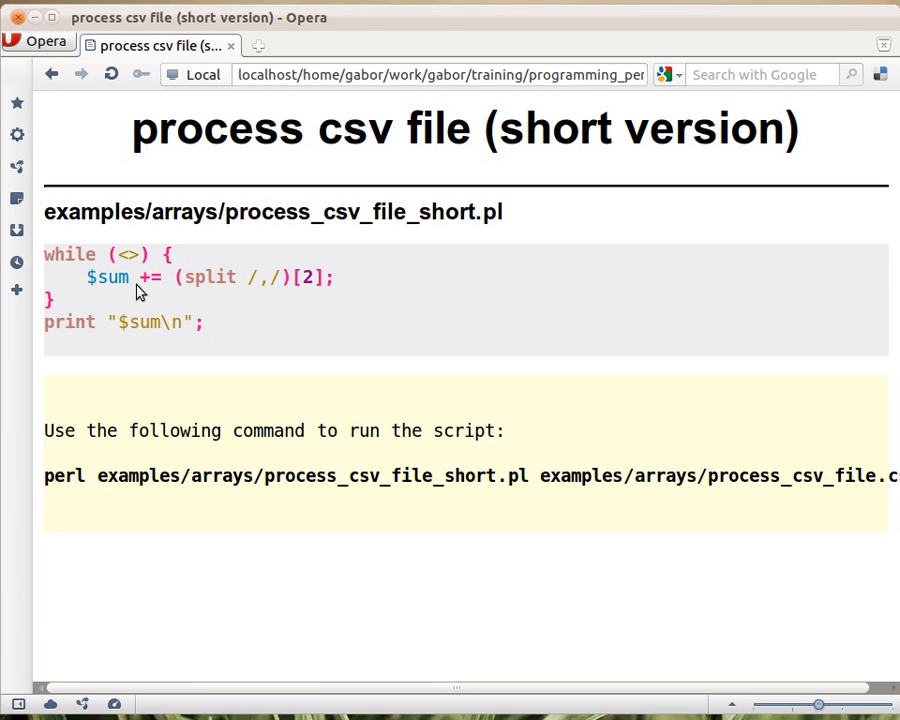
mouse_move(196, 340)
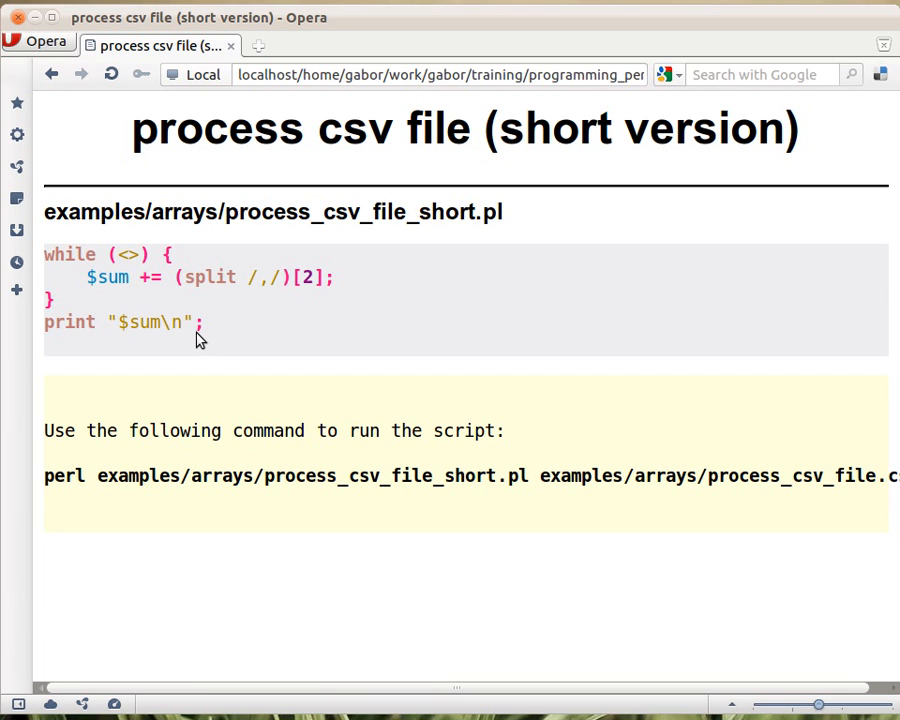
mouse_move(250, 296)
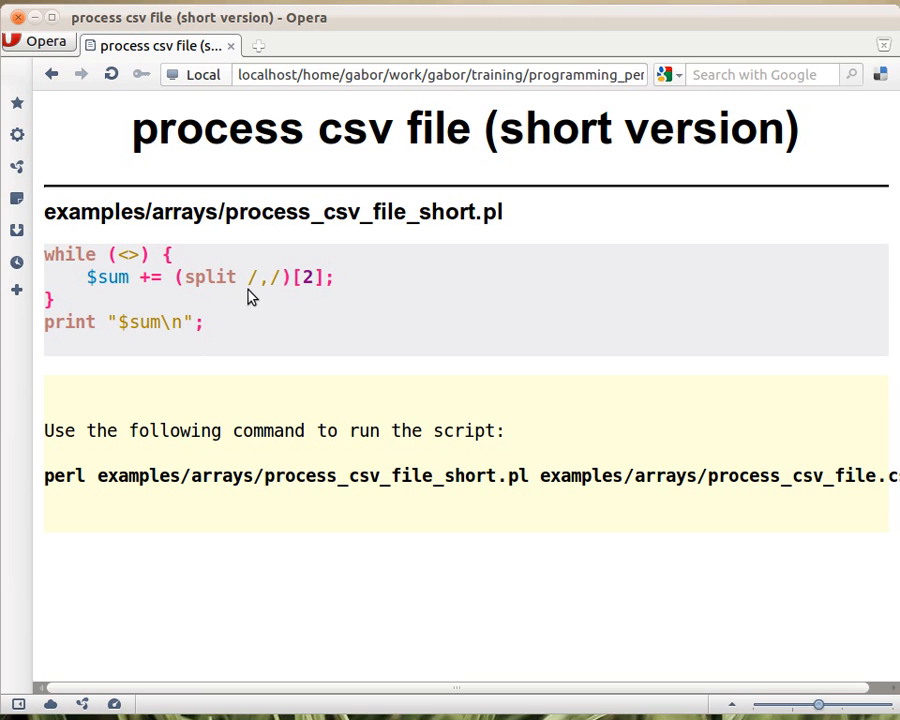
mouse_move(284, 290)
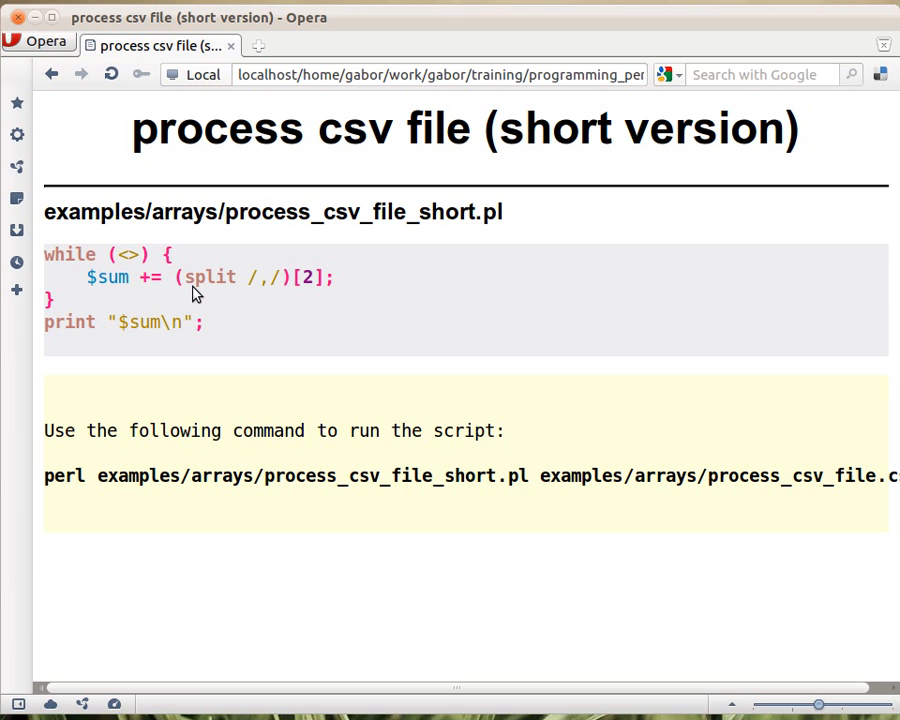
mouse_move(252, 280)
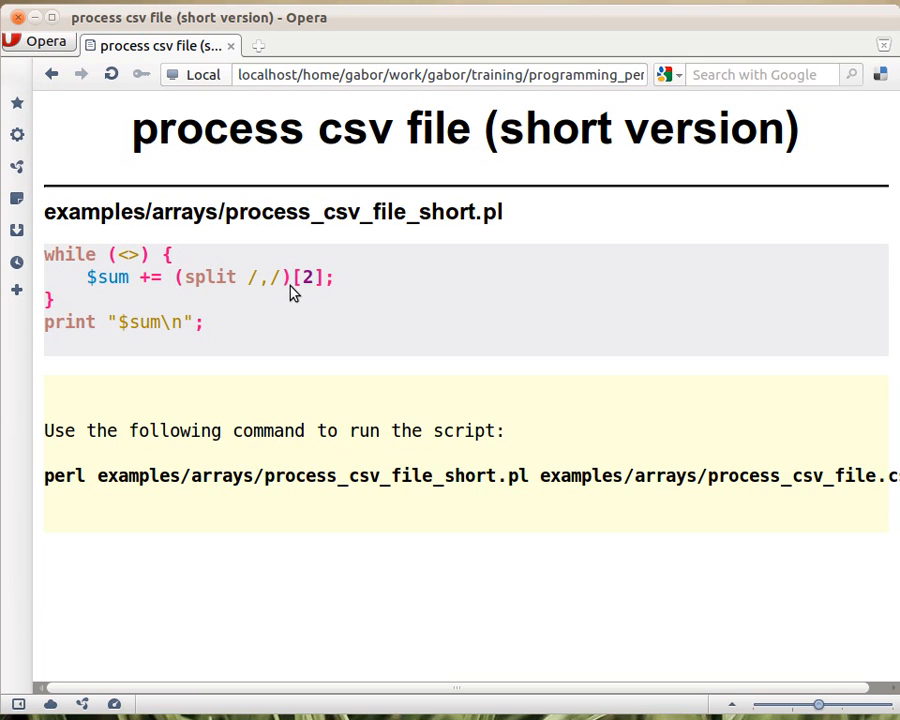
mouse_move(334, 292)
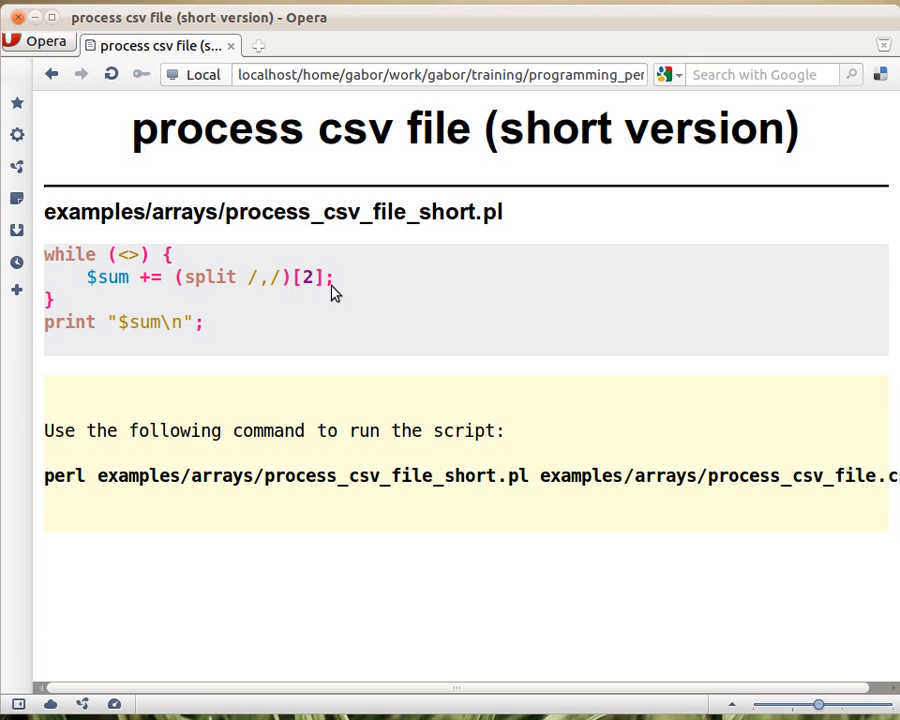
mouse_move(320, 296)
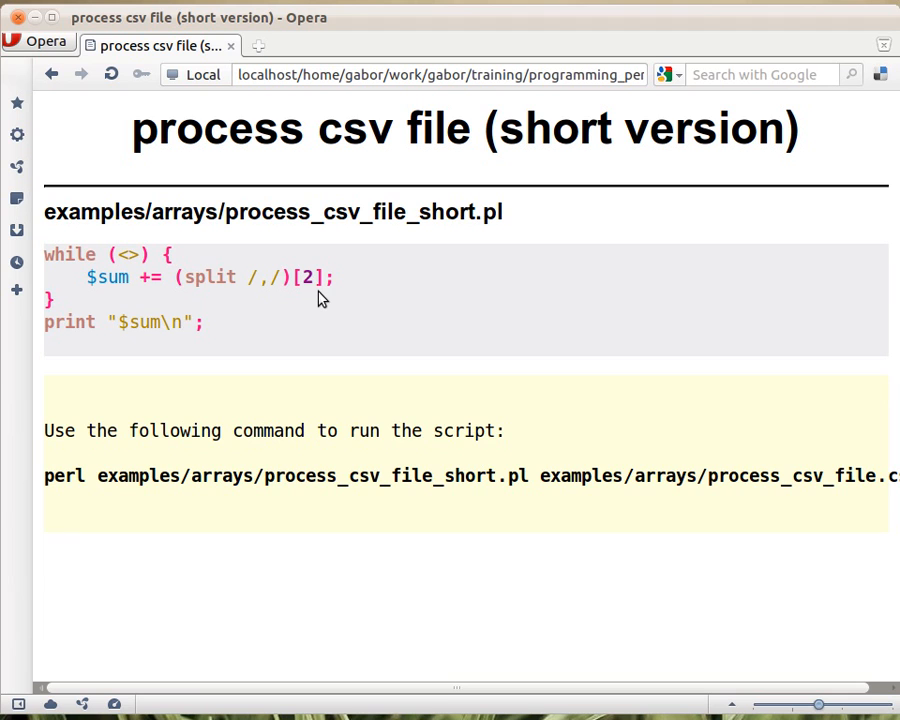
mouse_move(246, 308)
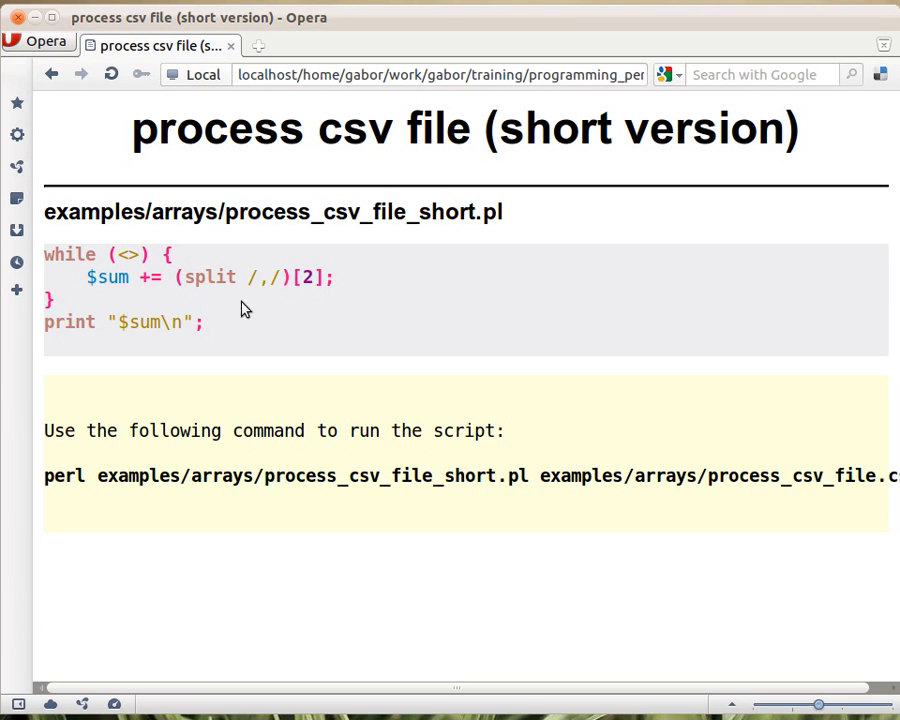
mouse_move(270, 336)
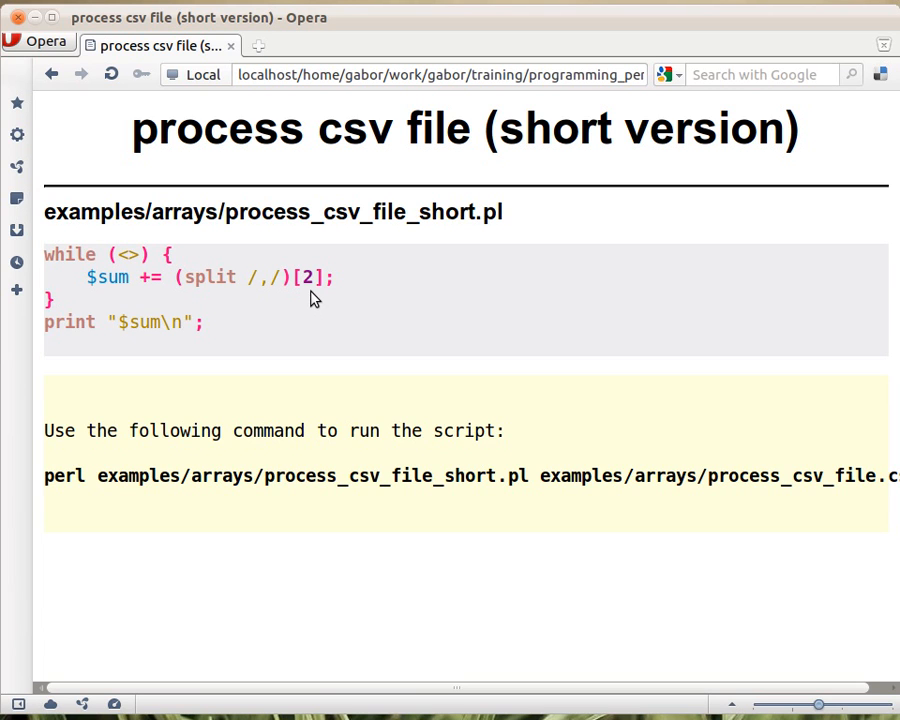
mouse_move(312, 304)
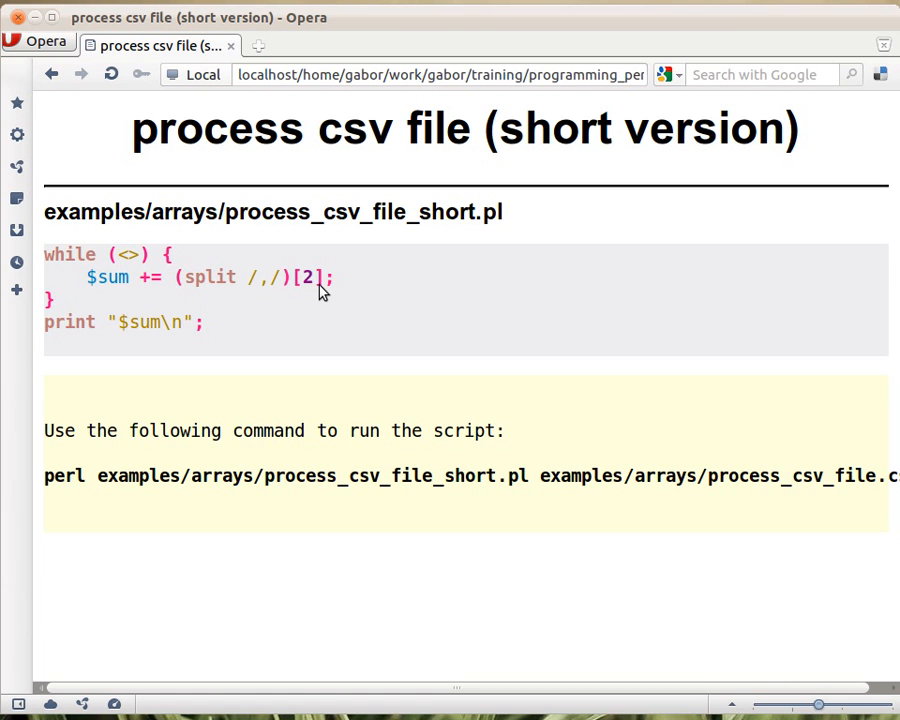
mouse_move(120, 300)
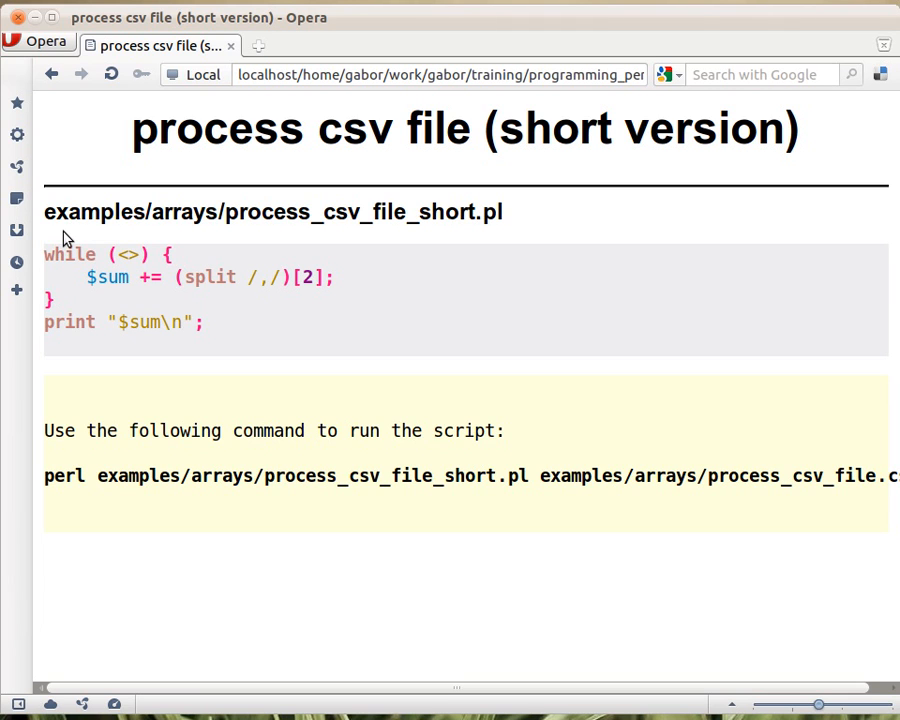
mouse_move(156, 292)
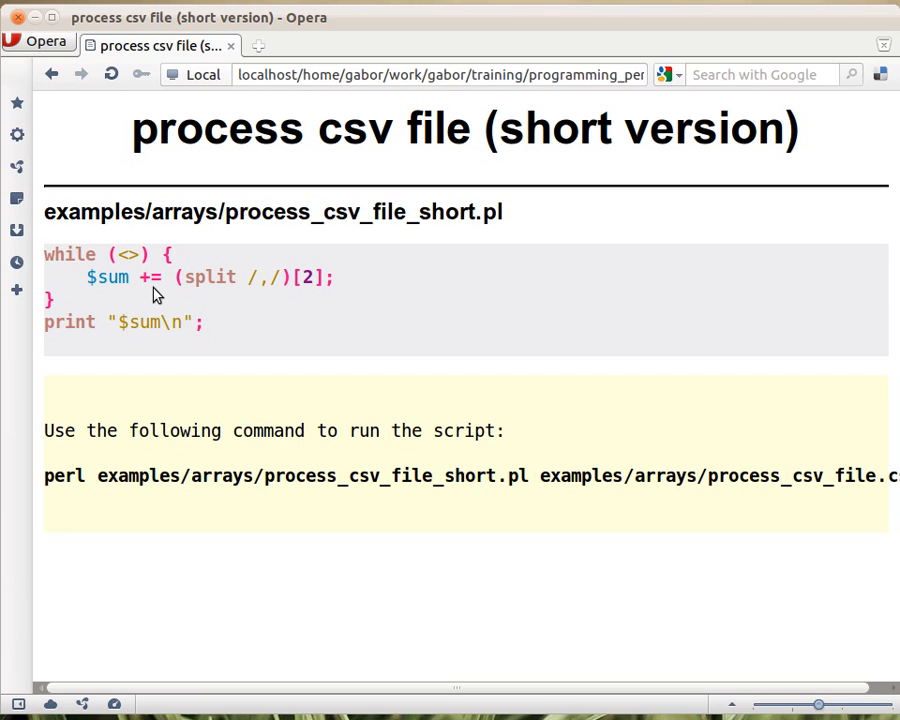
mouse_move(184, 280)
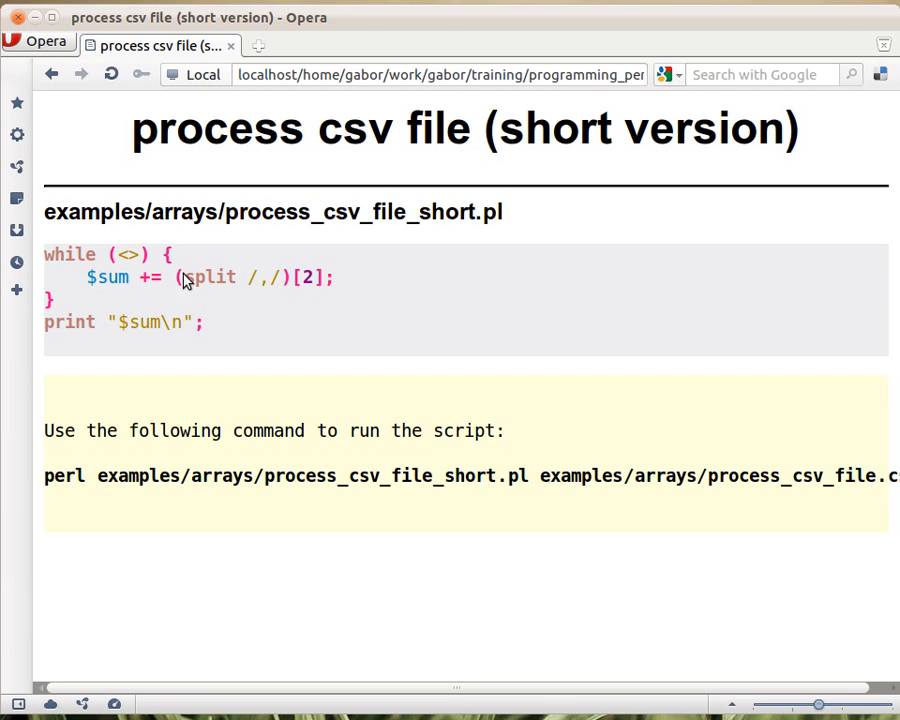
mouse_move(74, 278)
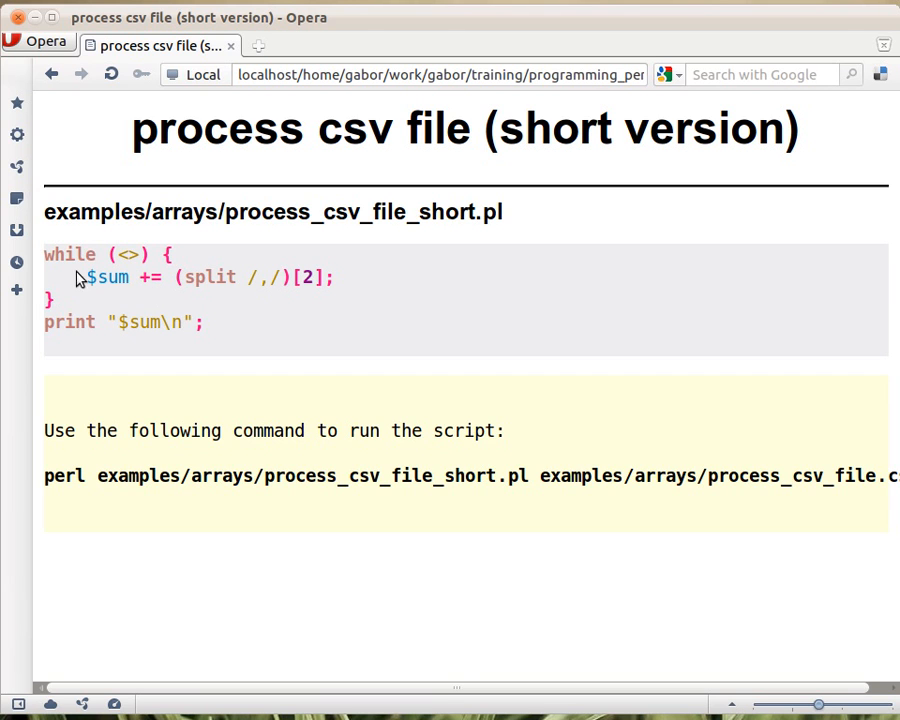
mouse_move(148, 302)
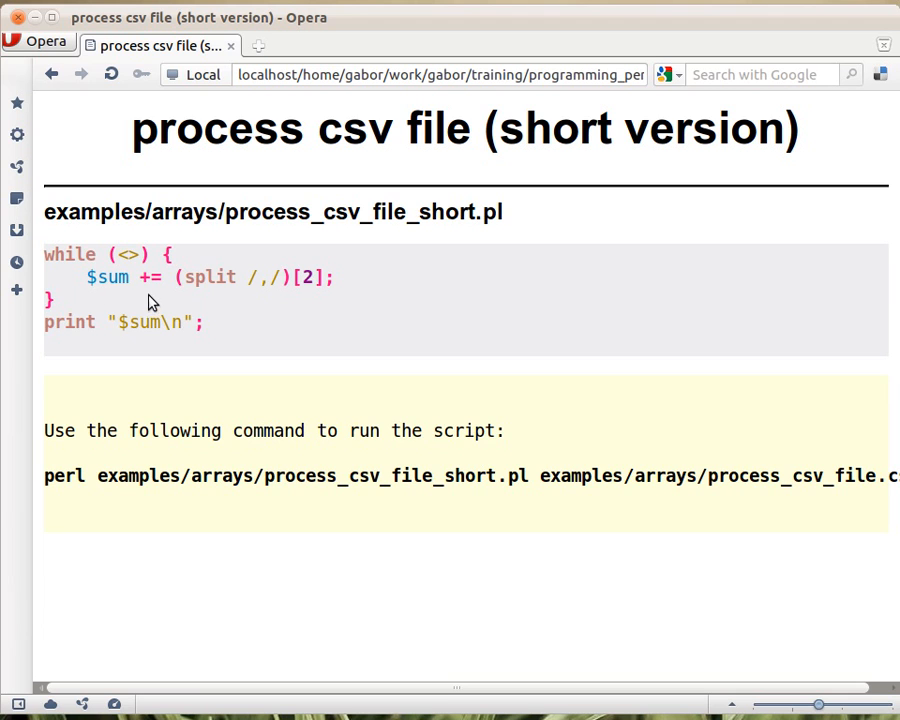
mouse_move(200, 300)
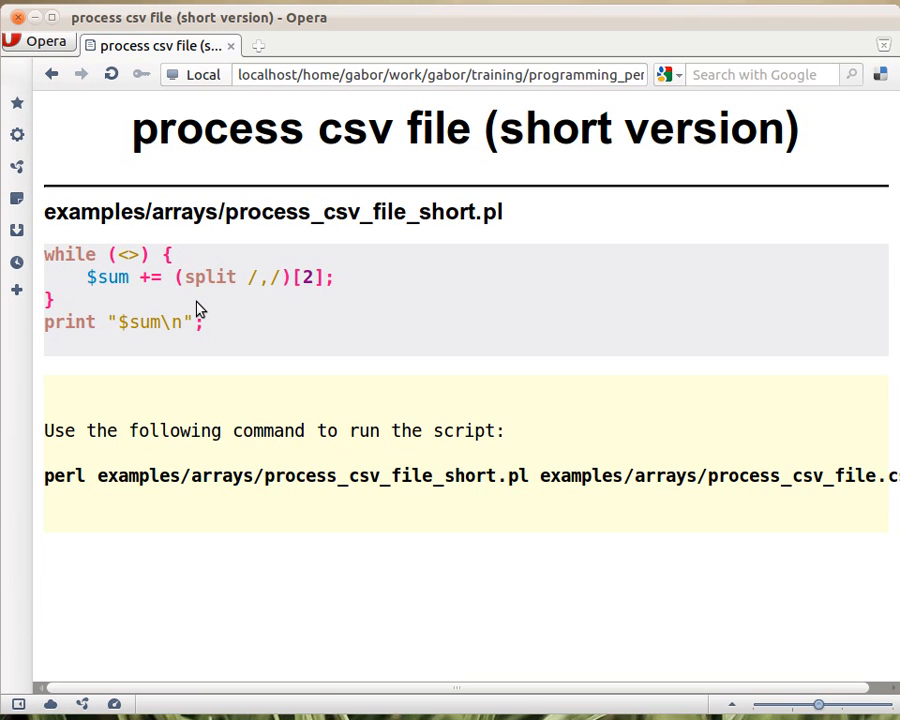
mouse_move(70, 318)
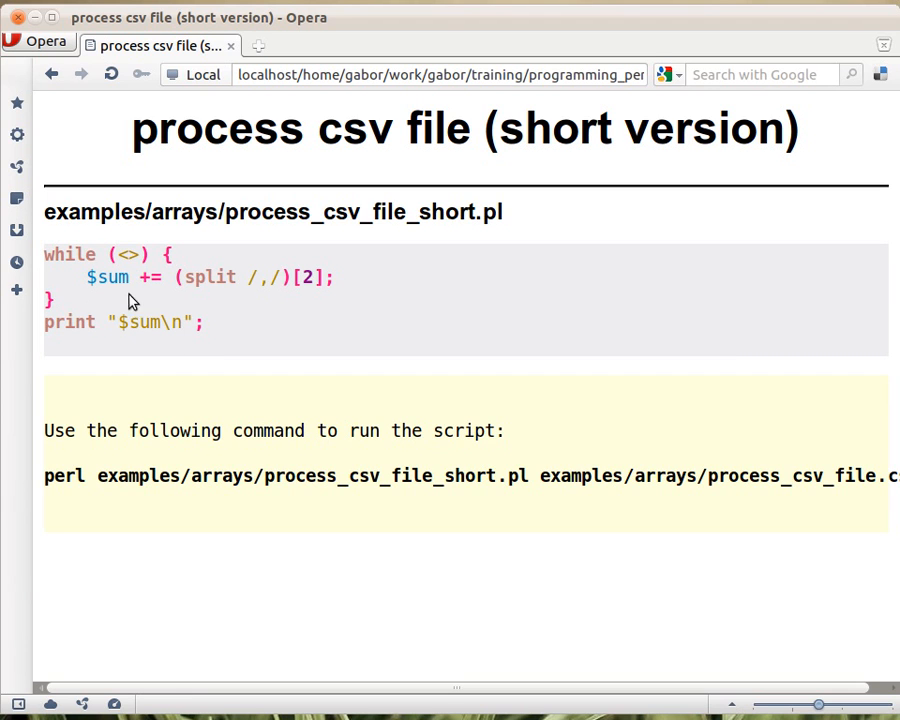
mouse_move(112, 348)
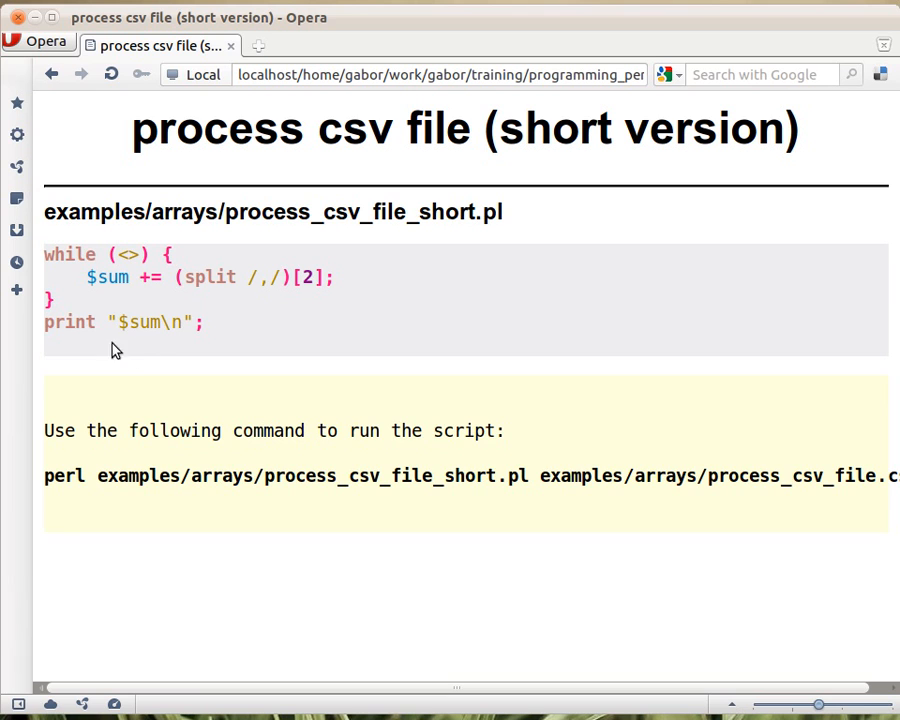
mouse_move(144, 358)
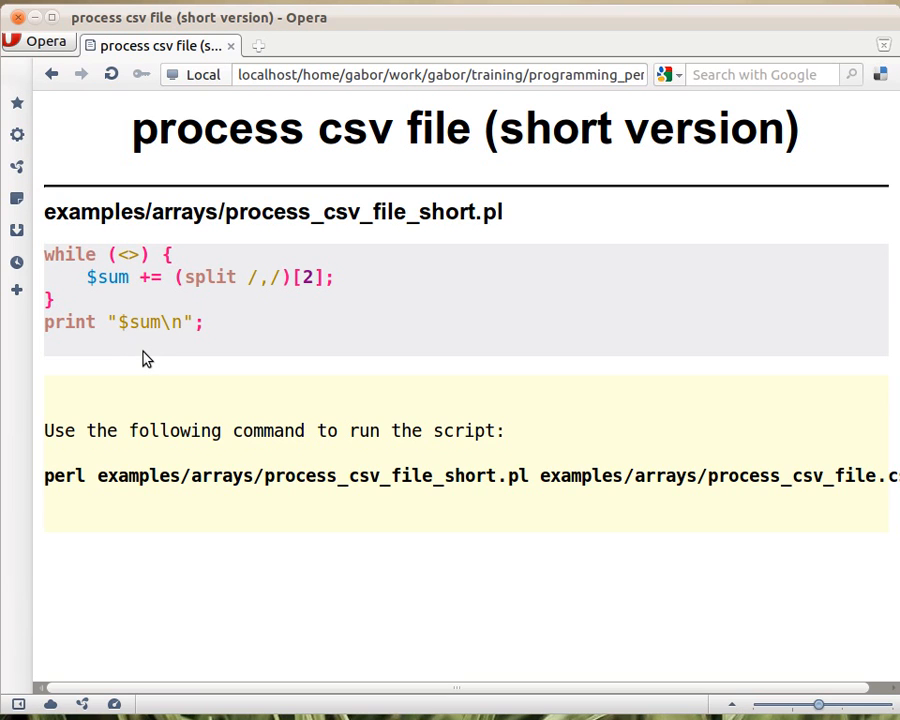
mouse_move(564, 396)
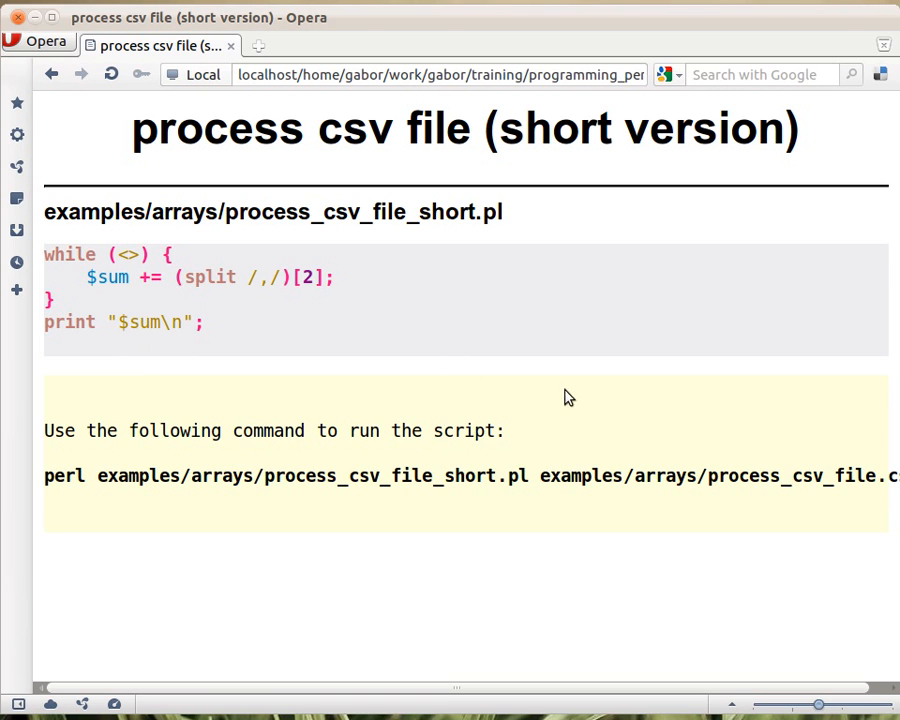
mouse_move(412, 374)
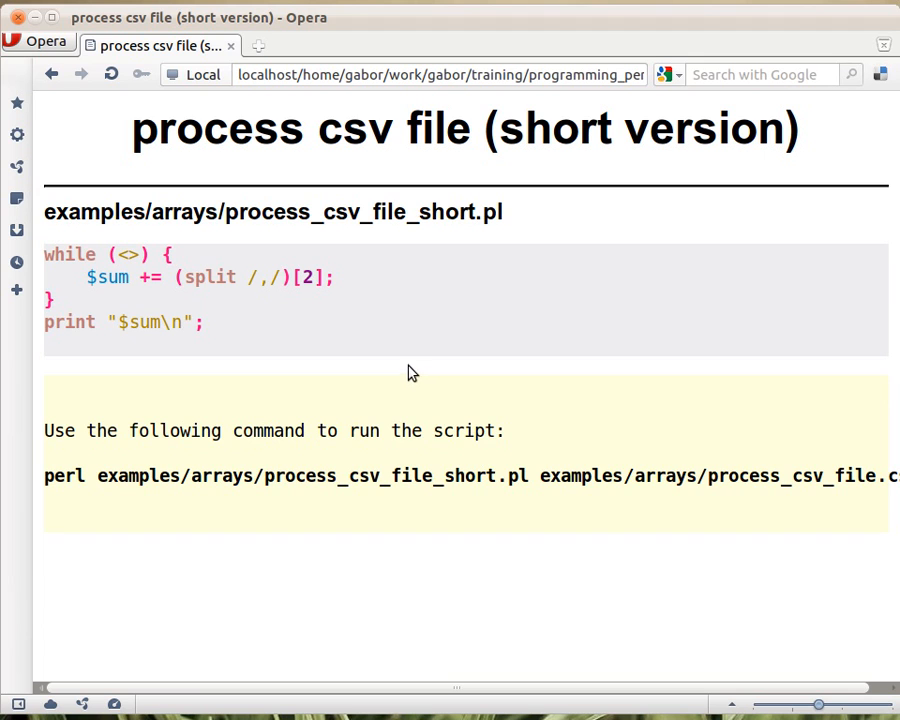
mouse_move(276, 314)
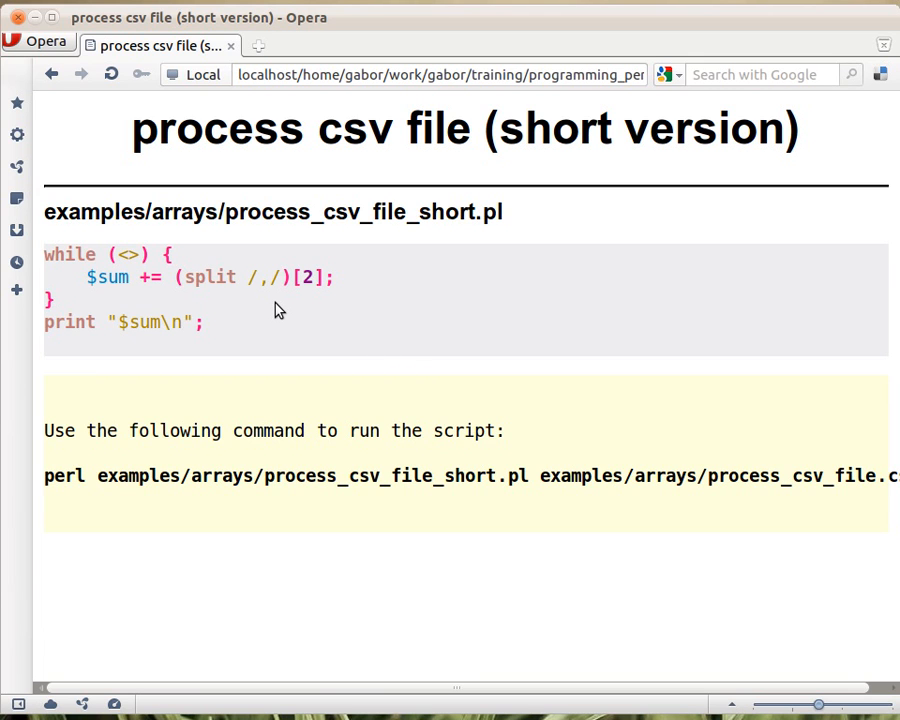
mouse_move(376, 408)
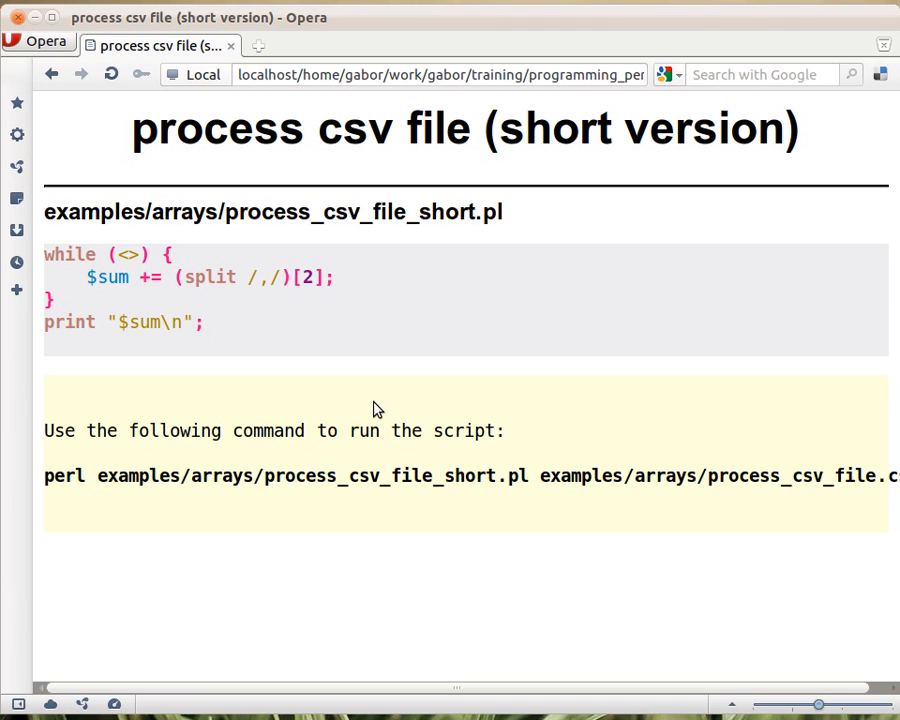